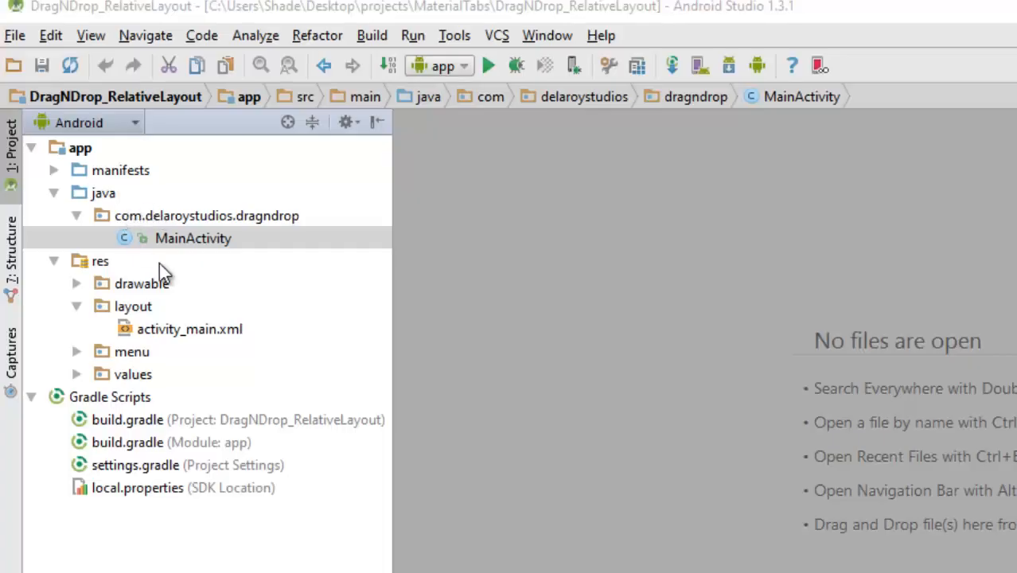
mouse_move(252, 248)
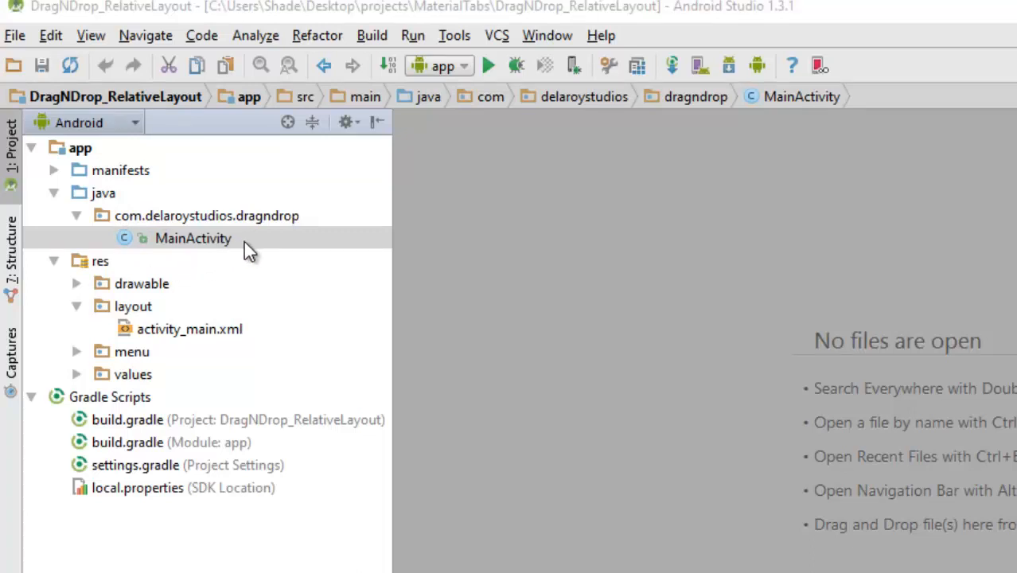
mouse_move(159, 354)
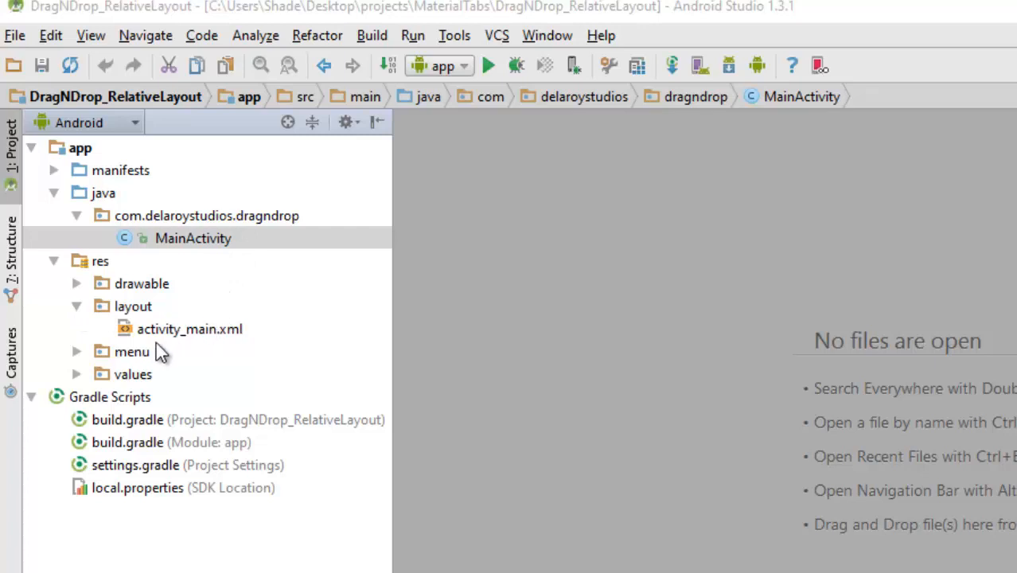
mouse_move(229, 358)
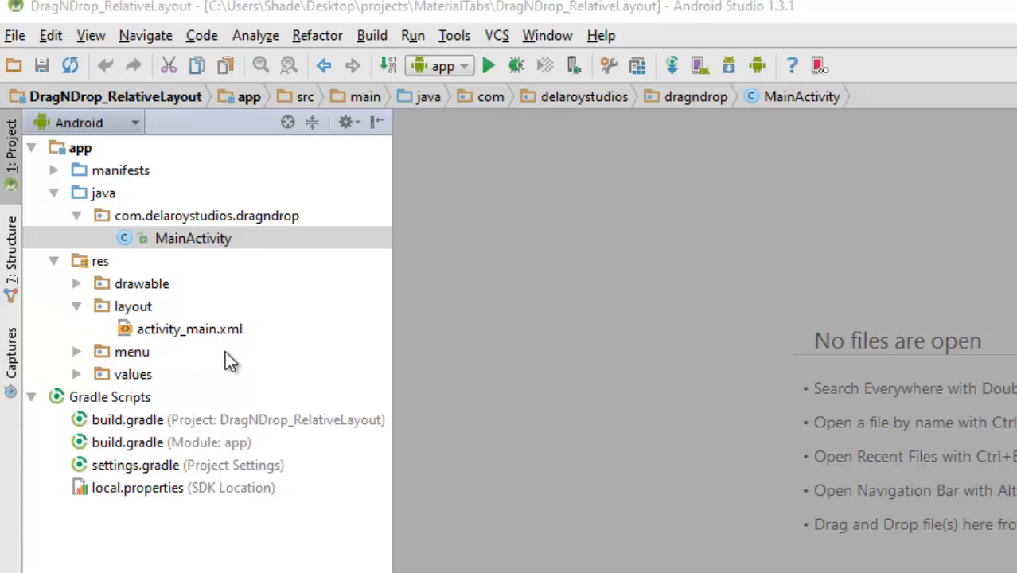
mouse_move(210, 334)
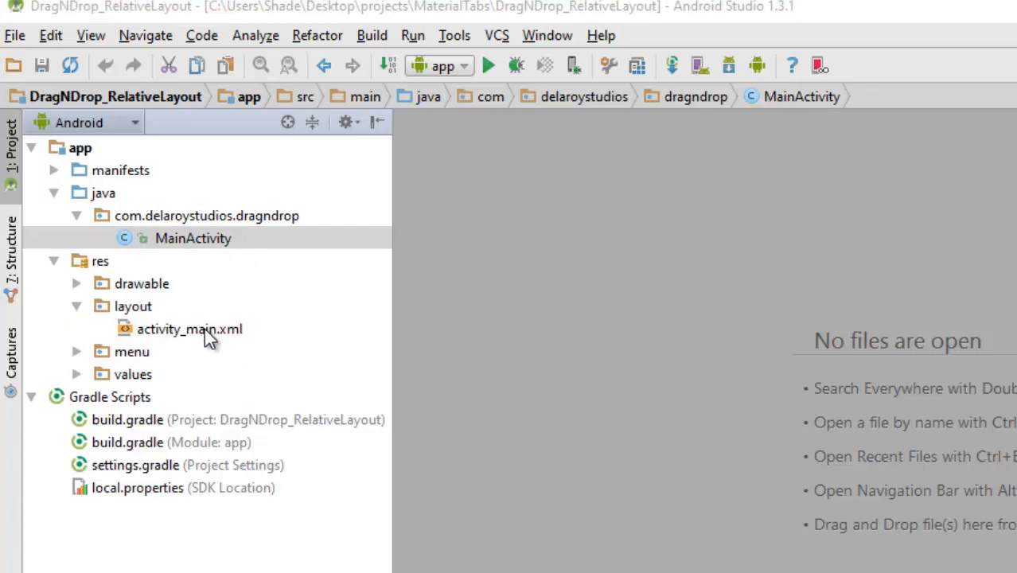
Expand res/menu and res/values to reveal main.xml, dimens.xml, strings.xml and styles.xml.
click(76, 352)
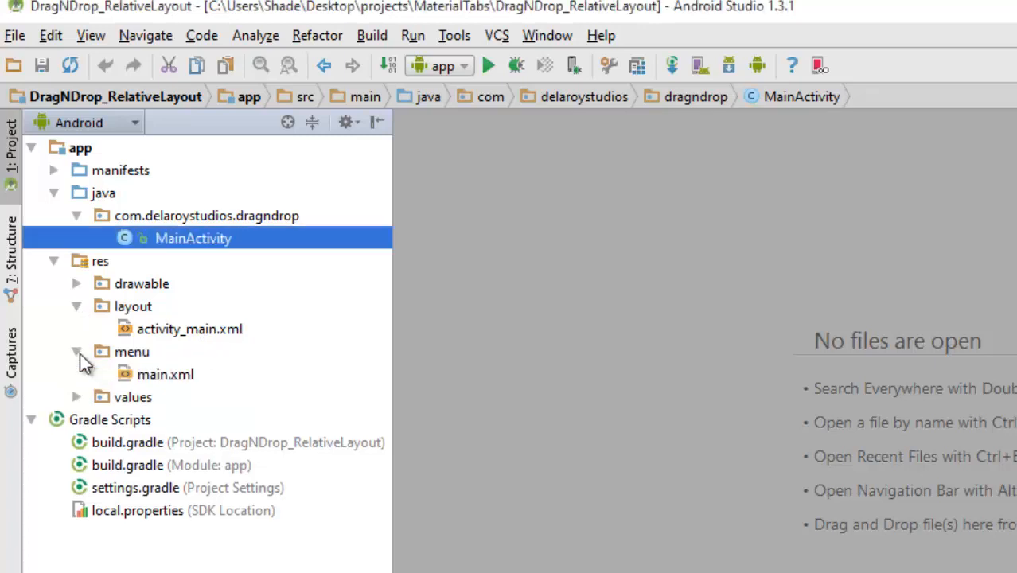
click(77, 398)
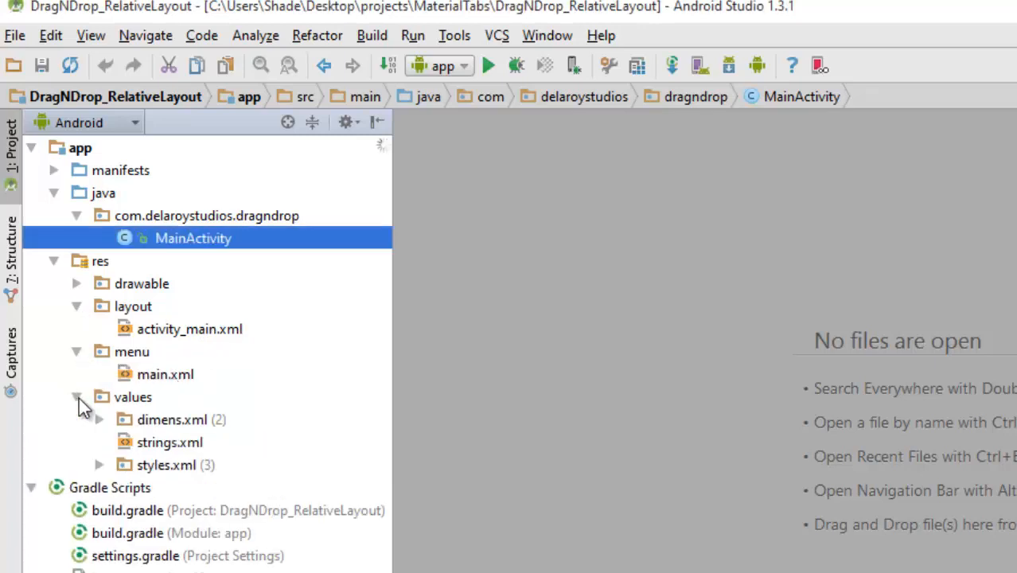
mouse_move(197, 502)
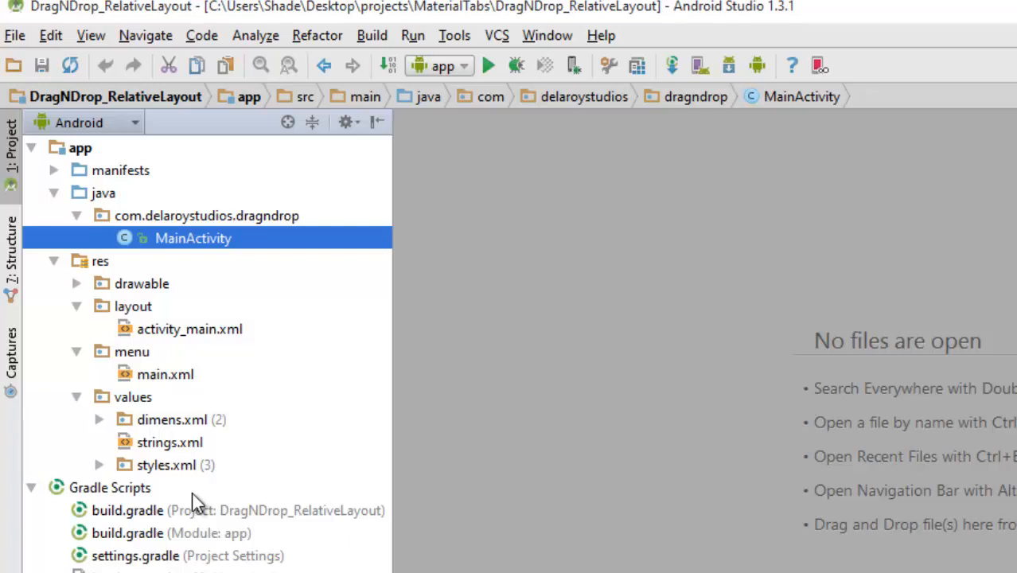
mouse_move(164, 474)
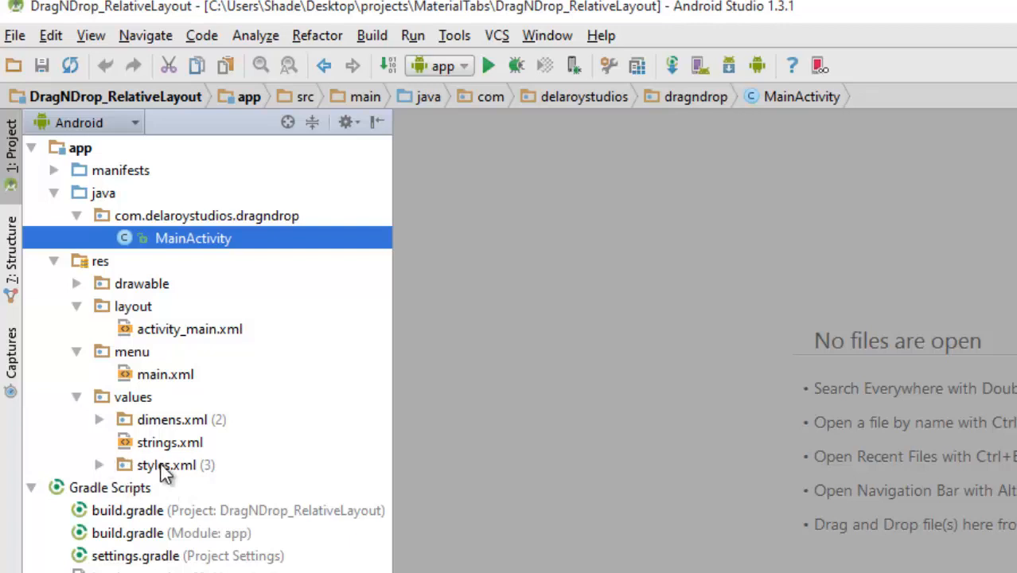
mouse_move(189, 547)
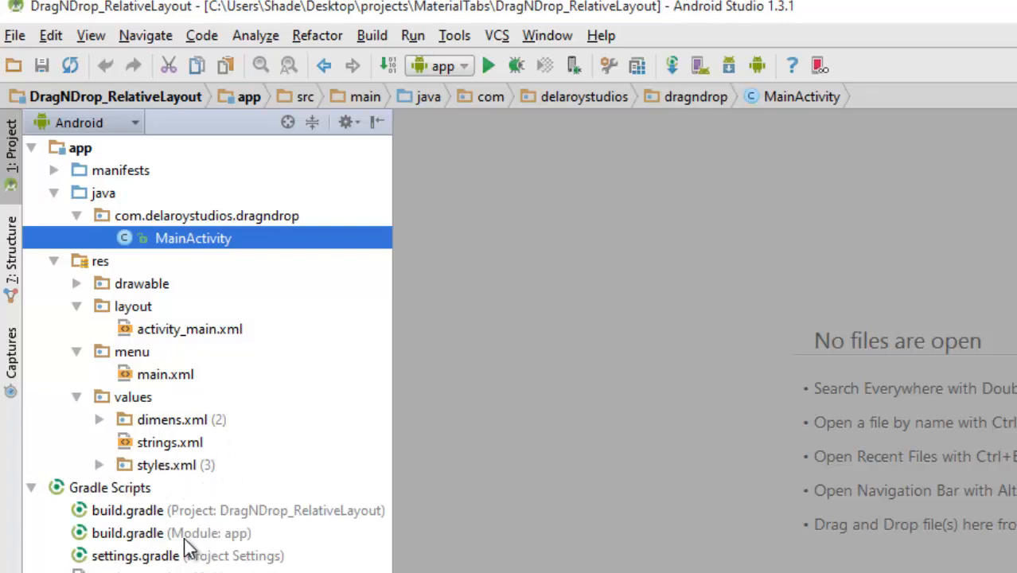
mouse_move(110, 271)
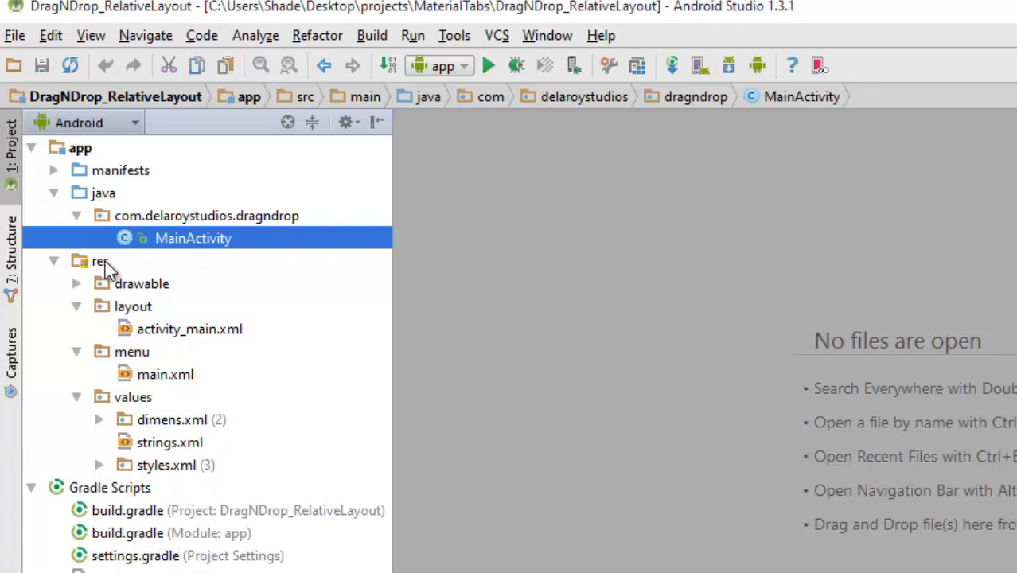
mouse_move(207, 337)
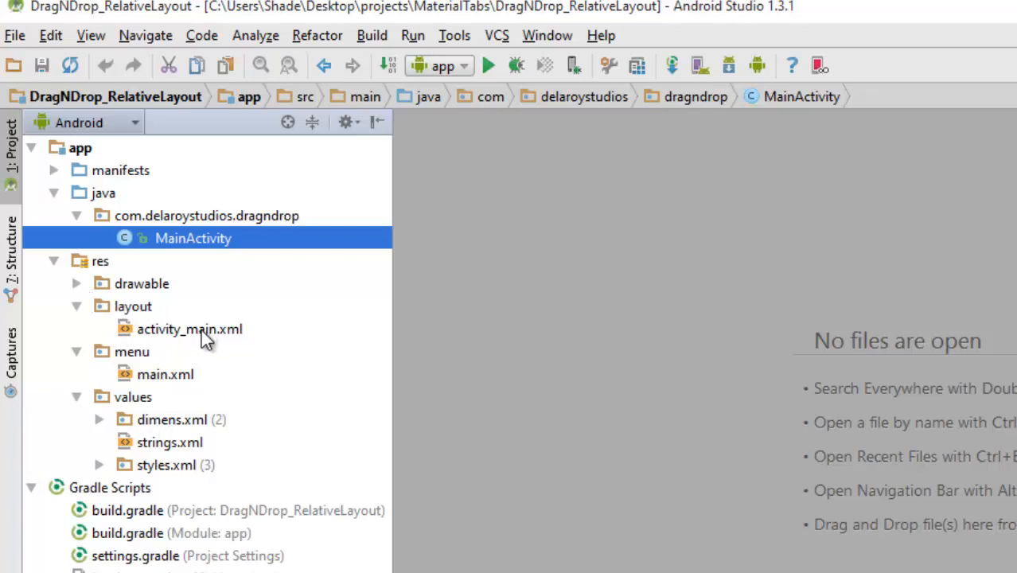
Show activity_main.xml's green RelativeLayout with its top-centred ImageView in the Text editor.
double_click(189, 328)
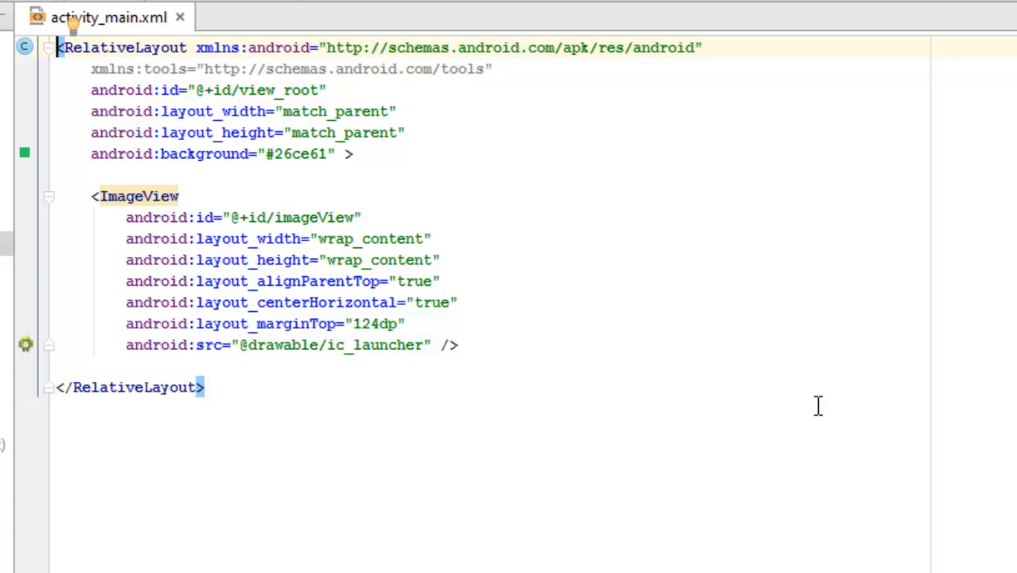
mouse_move(310, 146)
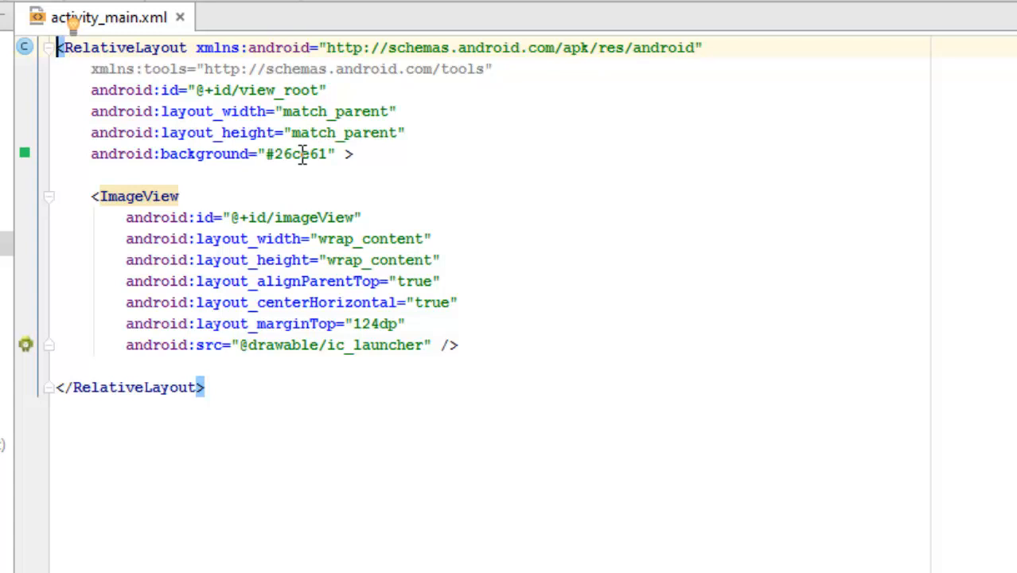
mouse_move(390, 203)
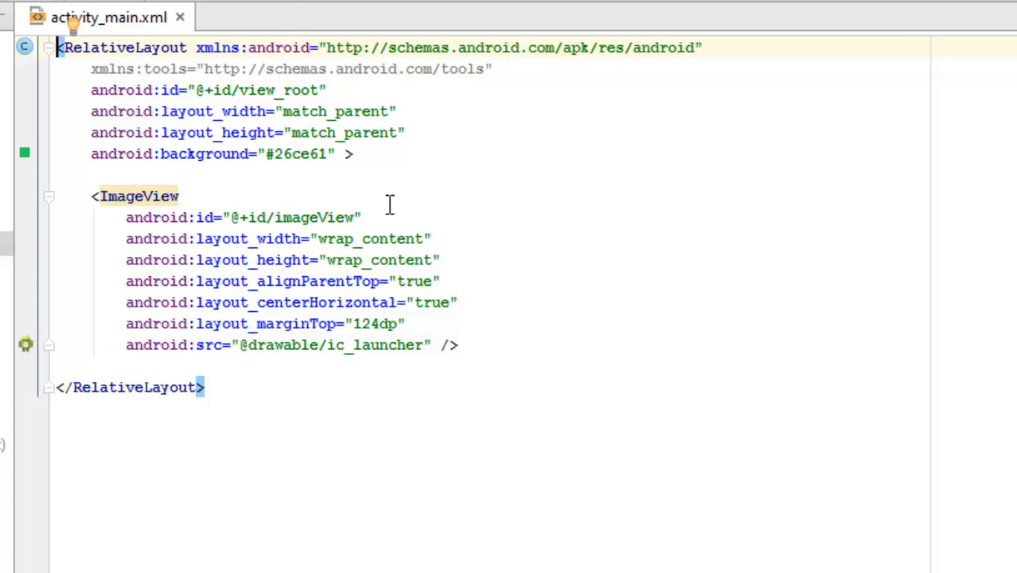
mouse_move(732, 274)
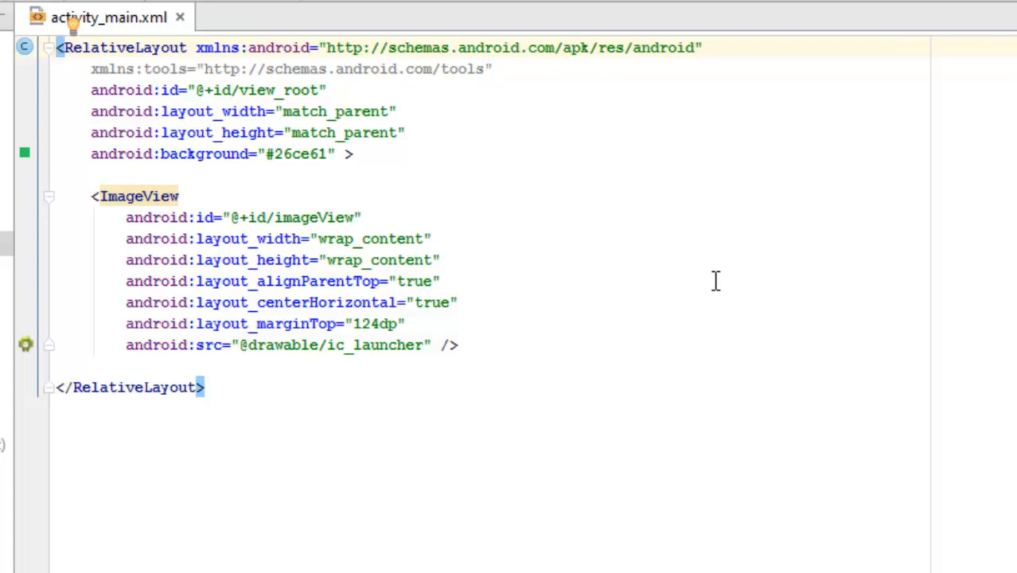
mouse_move(146, 347)
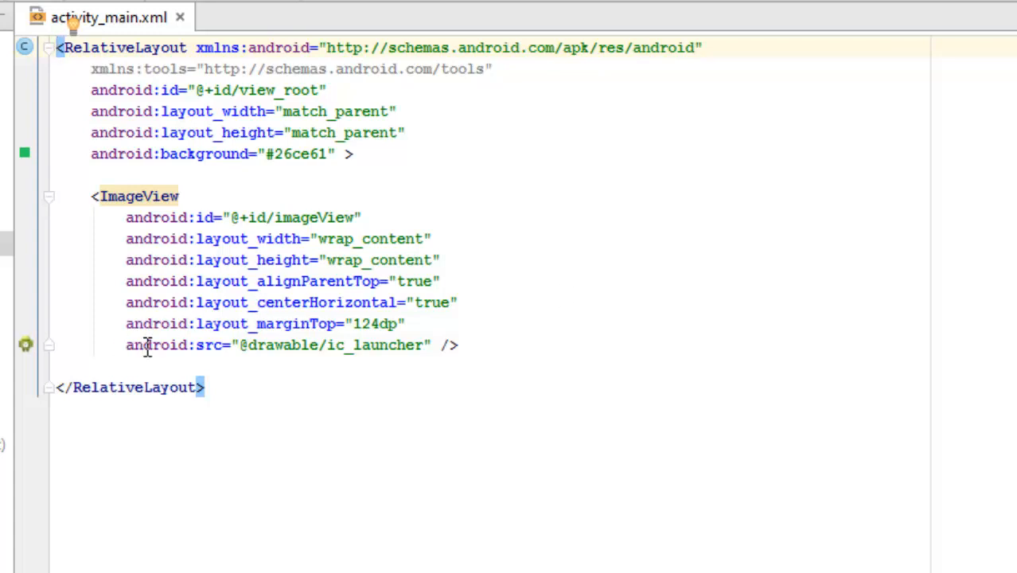
click(433, 344)
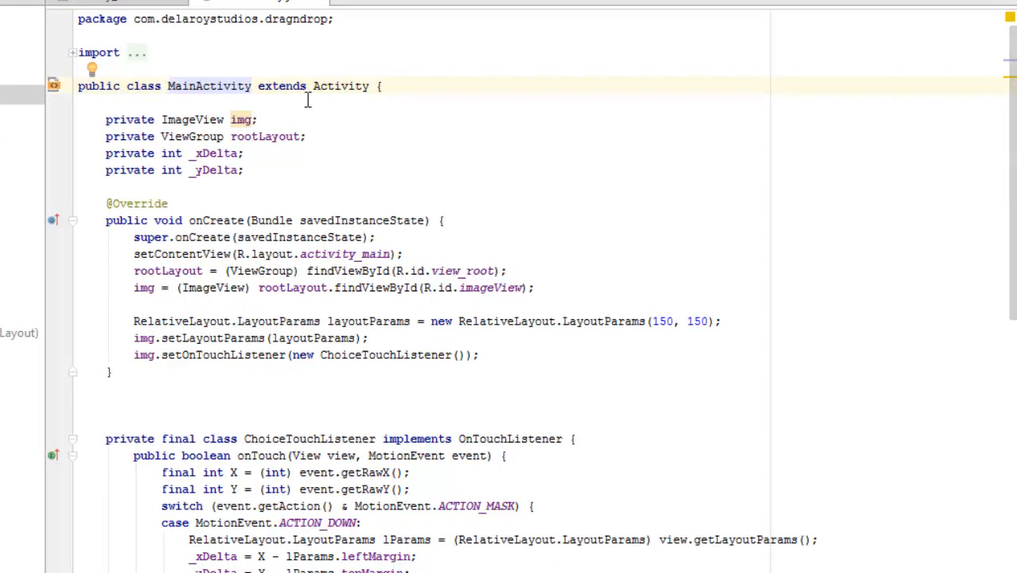
mouse_move(73, 56)
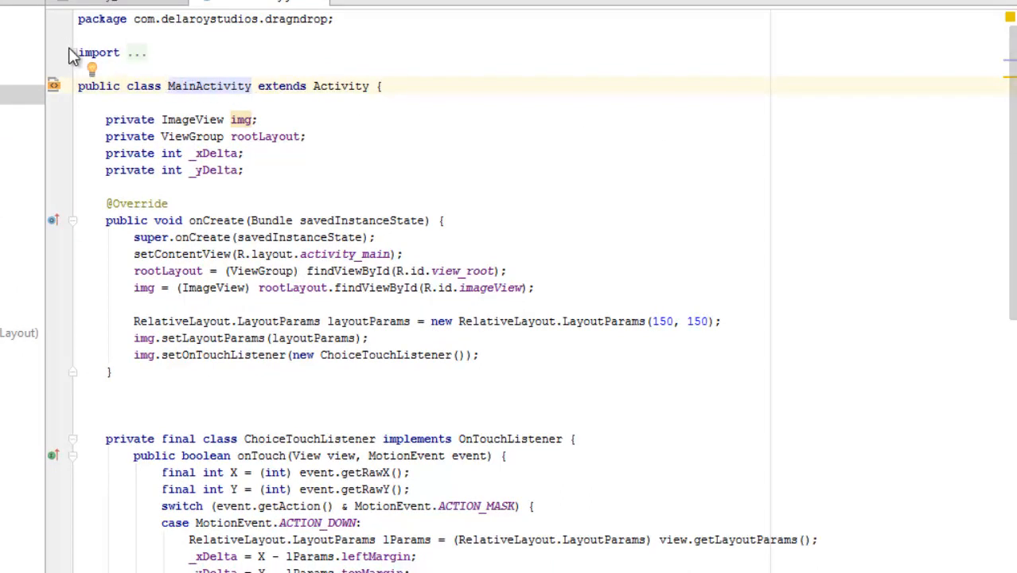
Expand MainActivity's folded import block listing Activity, View, MotionEvent, ImageView and RelativeLayout.
click(72, 52)
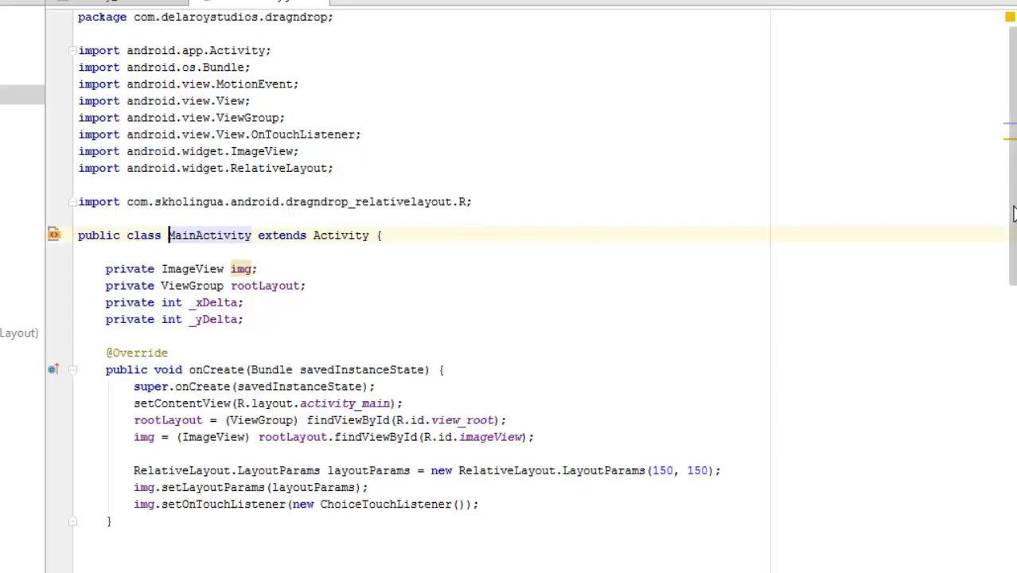
scroll(down, 3)
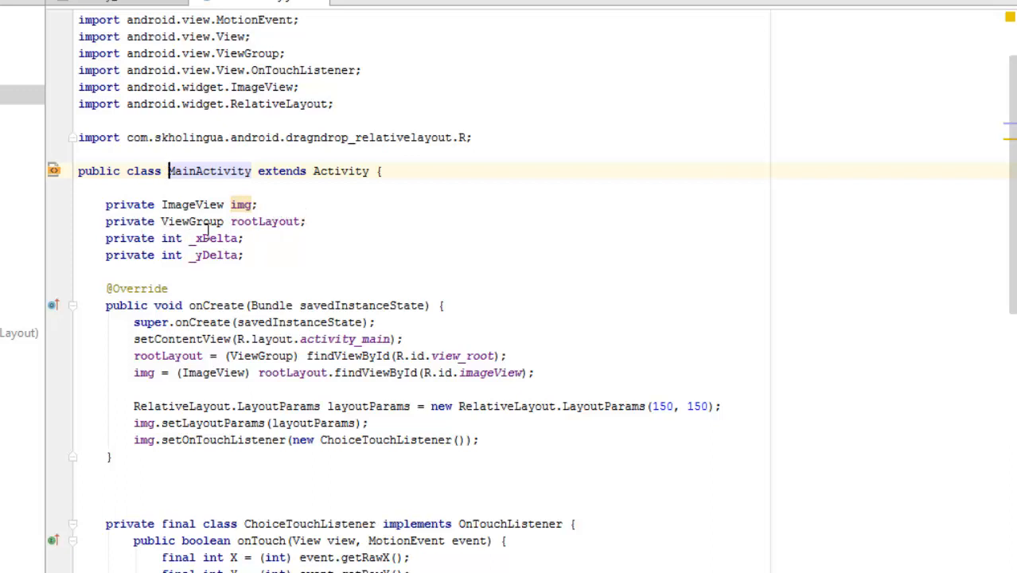
mouse_move(312, 271)
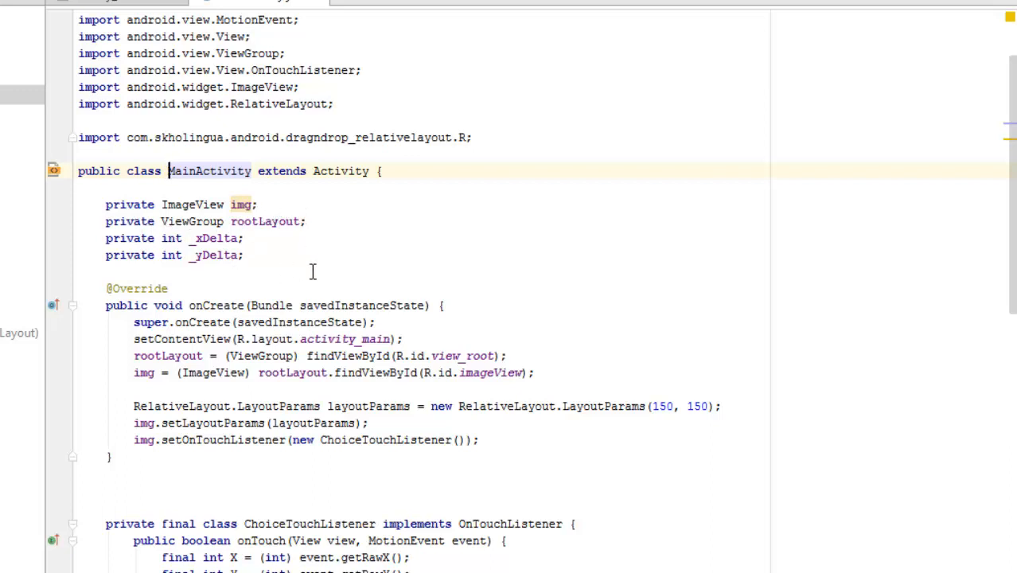
mouse_move(703, 270)
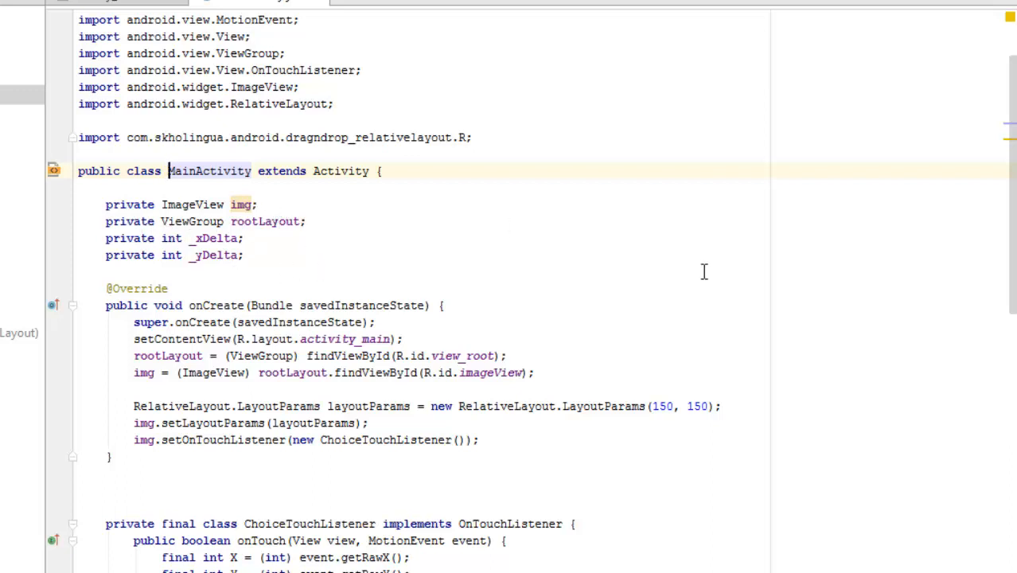
scroll(down, 3)
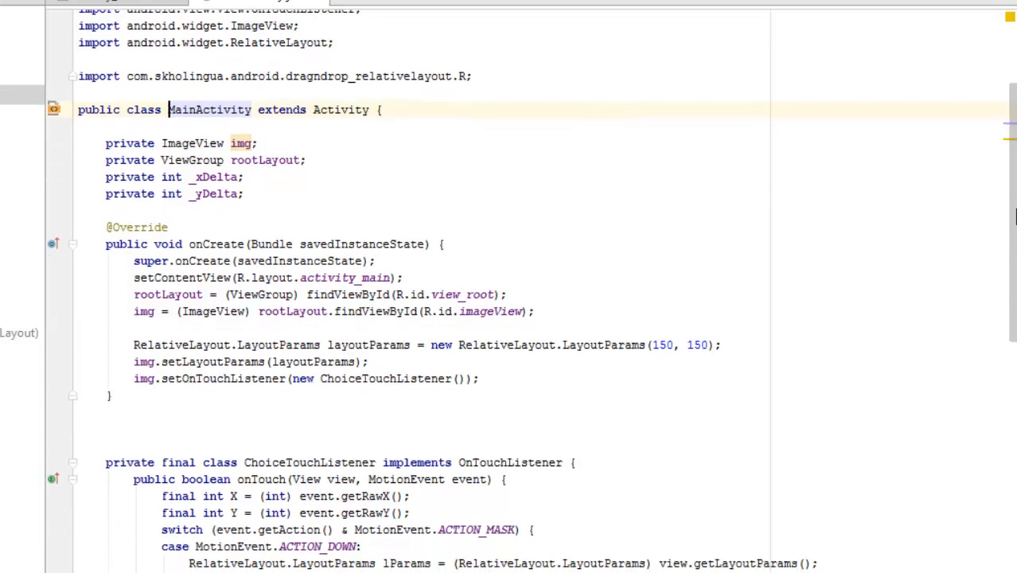
scroll(up, 3)
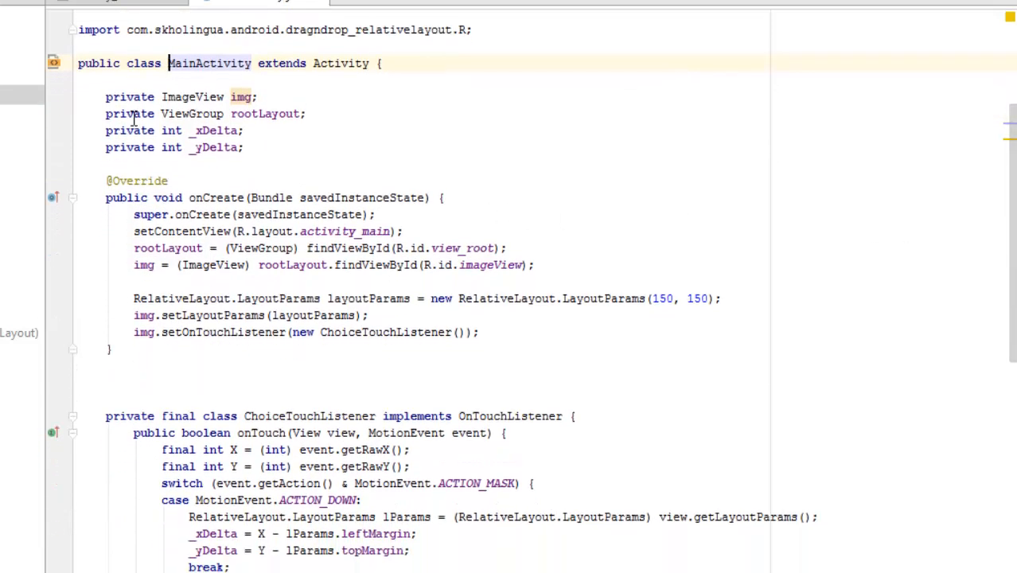
mouse_move(191, 199)
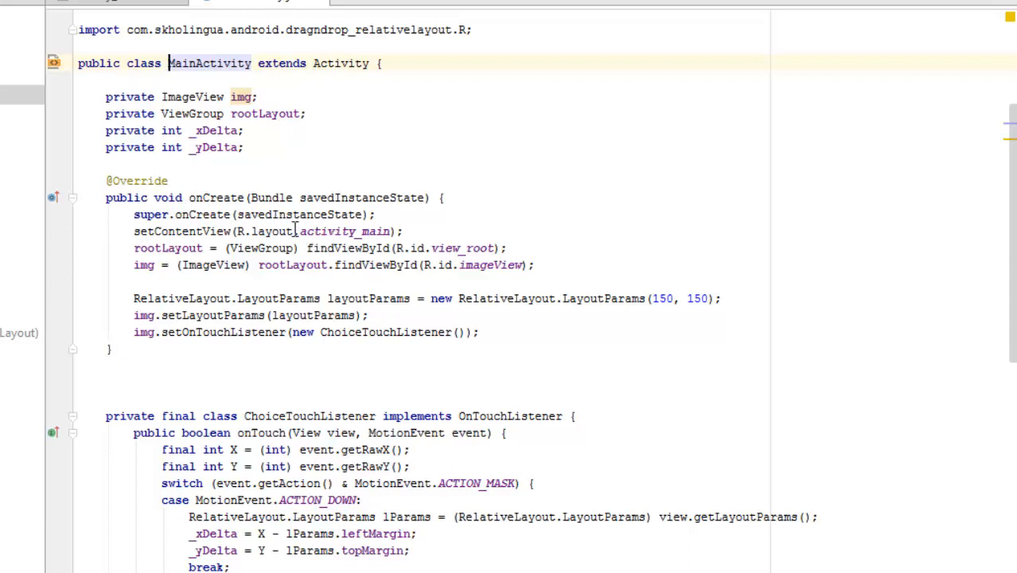
double_click(342, 231)
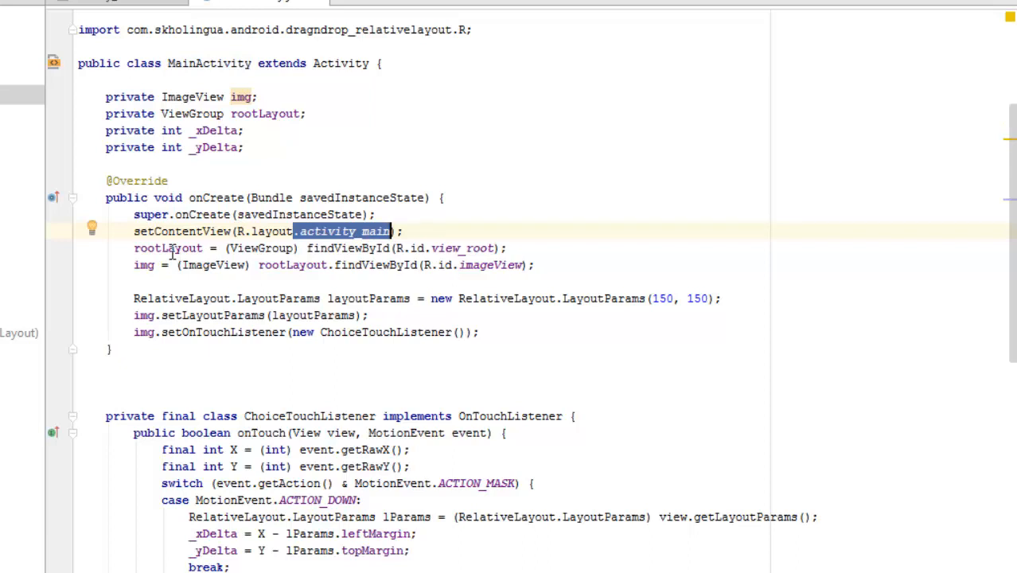
mouse_move(442, 239)
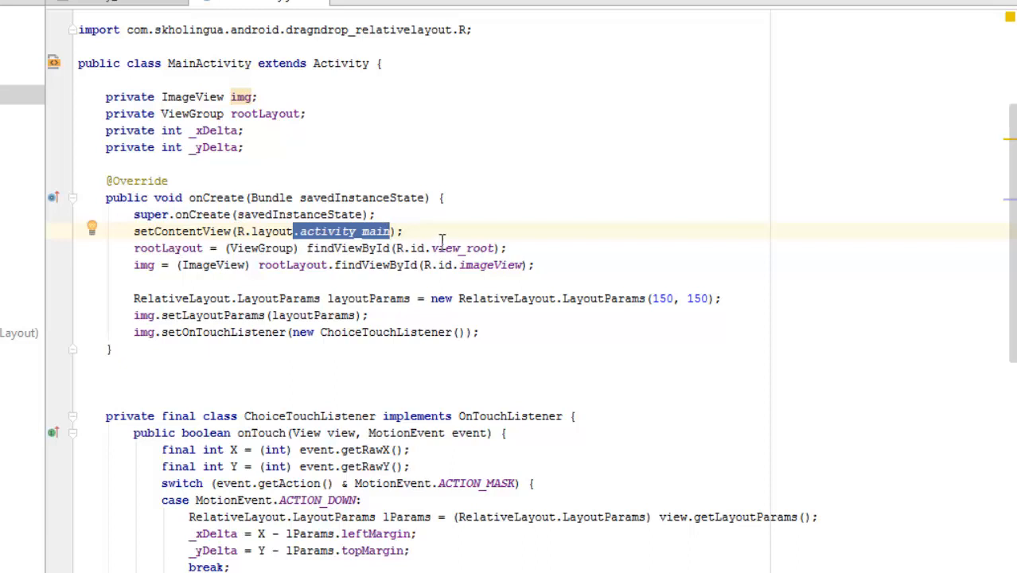
mouse_move(468, 248)
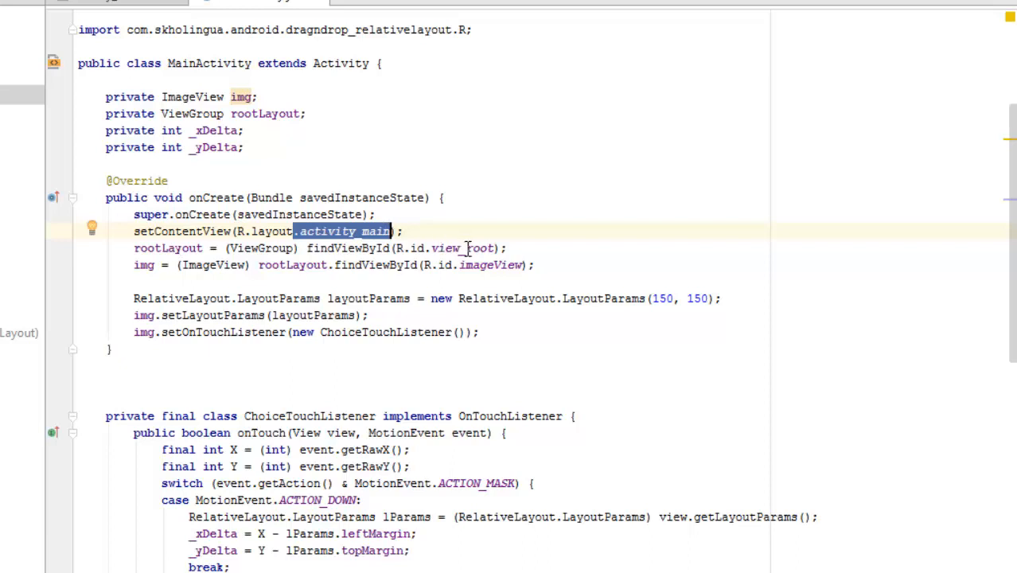
mouse_move(159, 274)
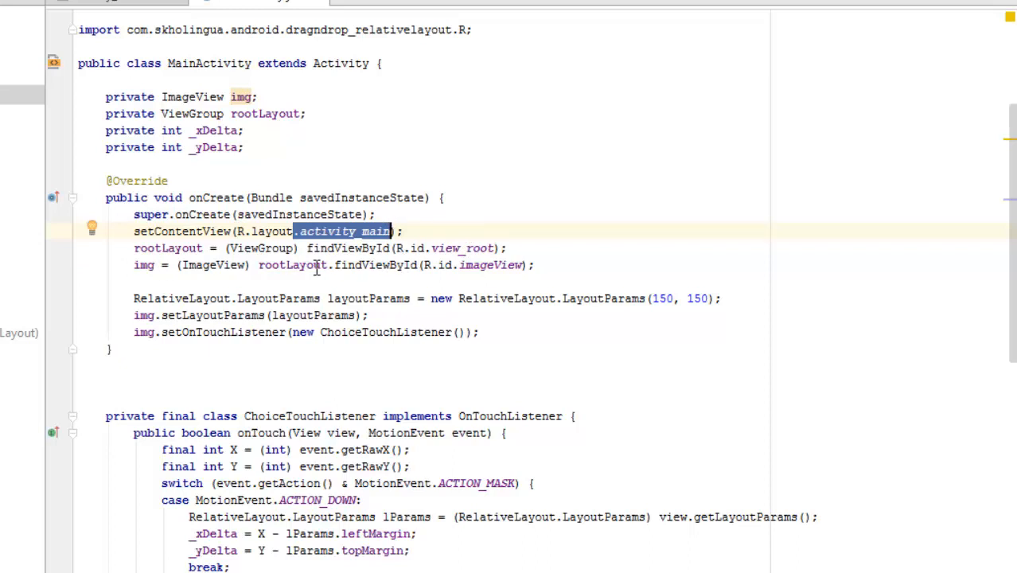
mouse_move(376, 300)
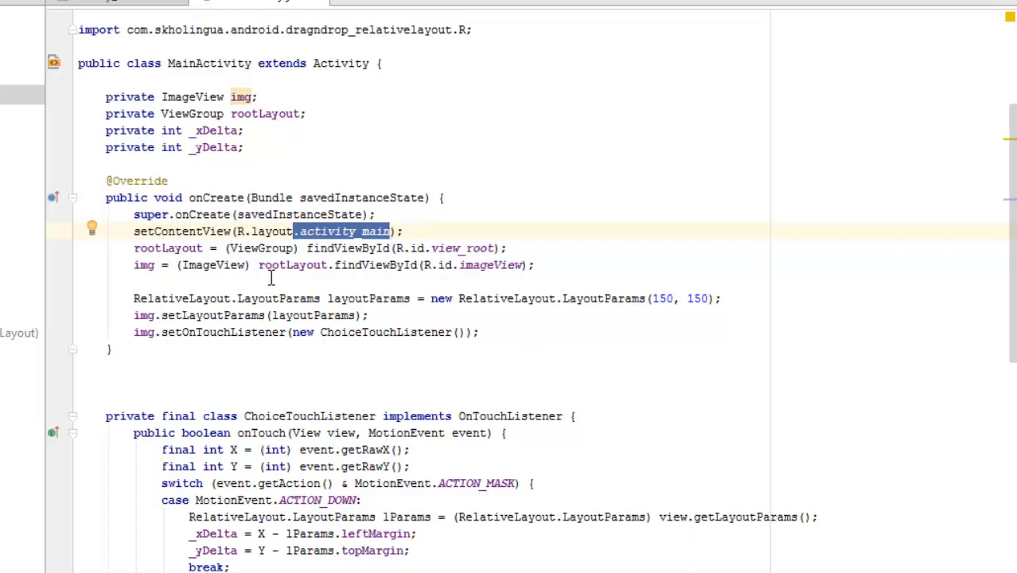
mouse_move(306, 309)
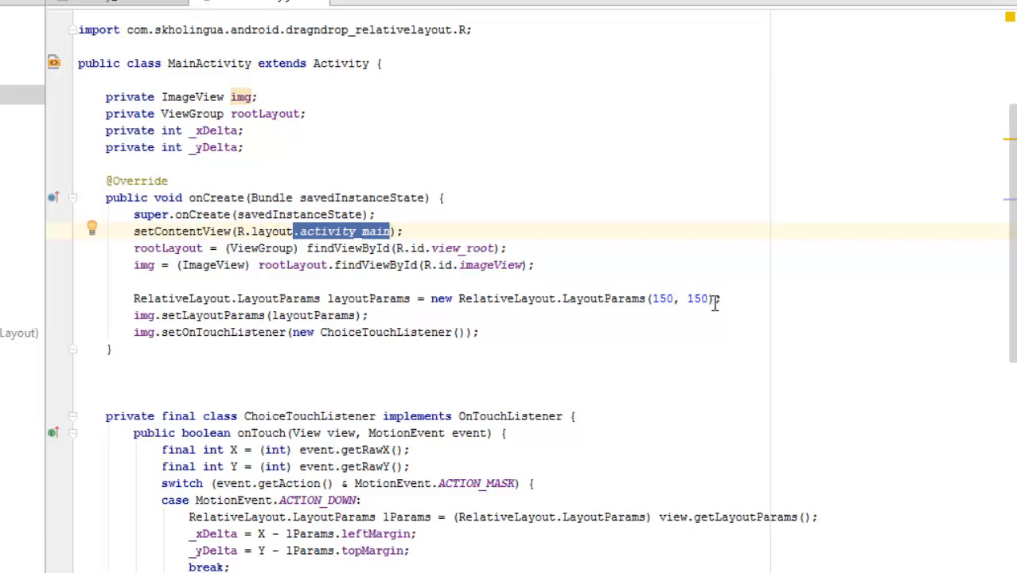
mouse_move(193, 315)
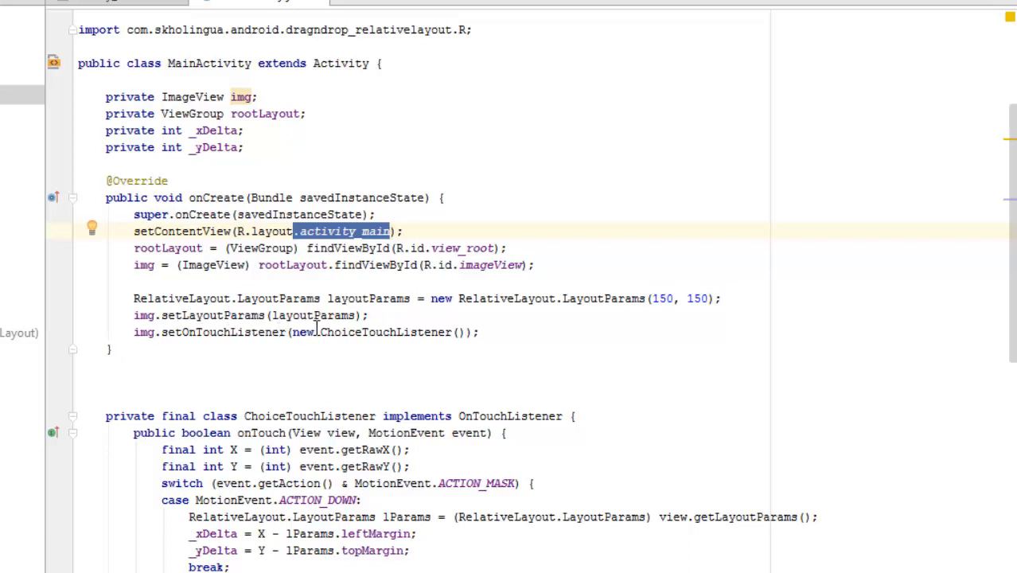
mouse_move(388, 306)
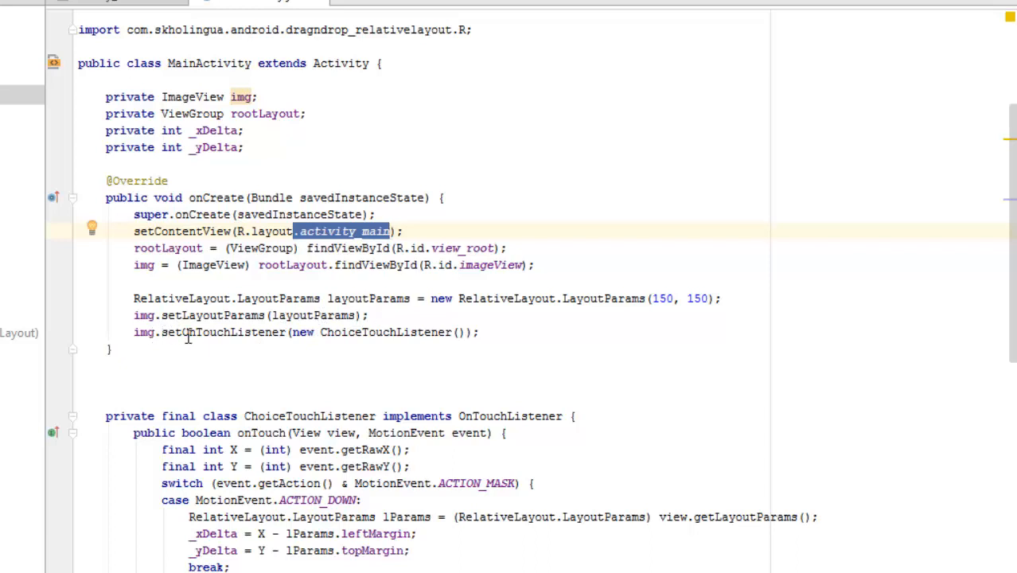
mouse_move(213, 328)
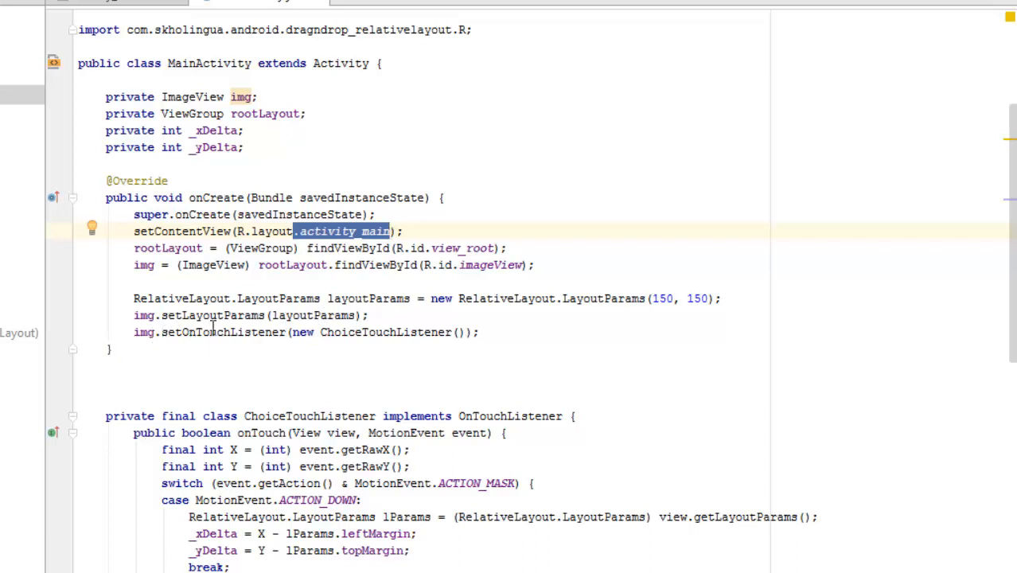
mouse_move(262, 341)
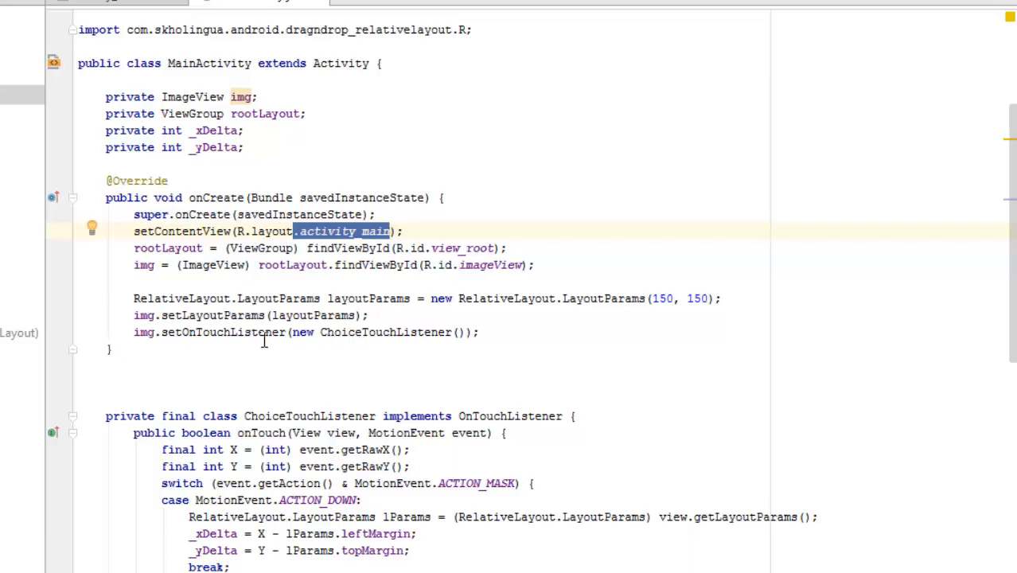
mouse_move(402, 334)
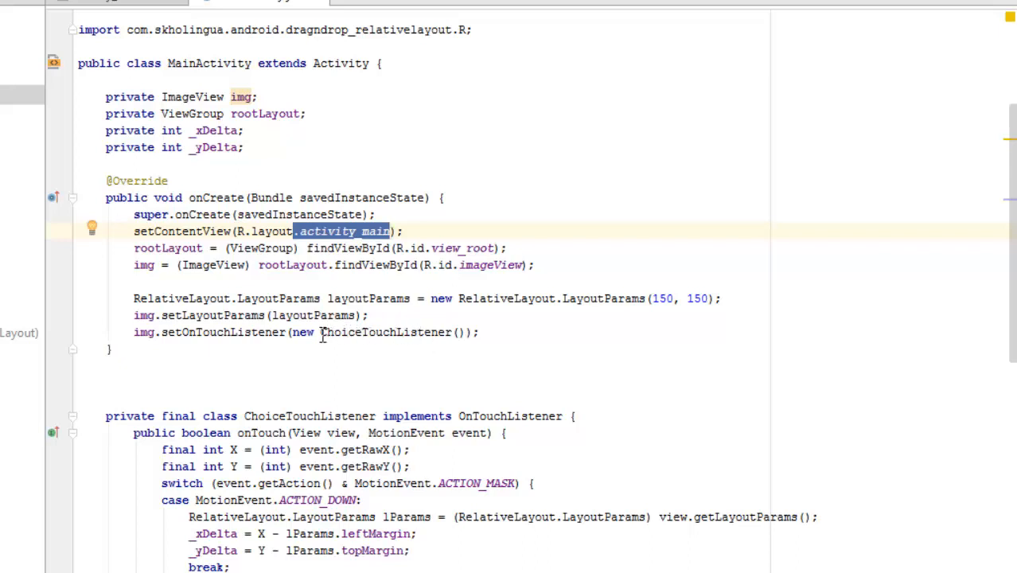
double_click(385, 333)
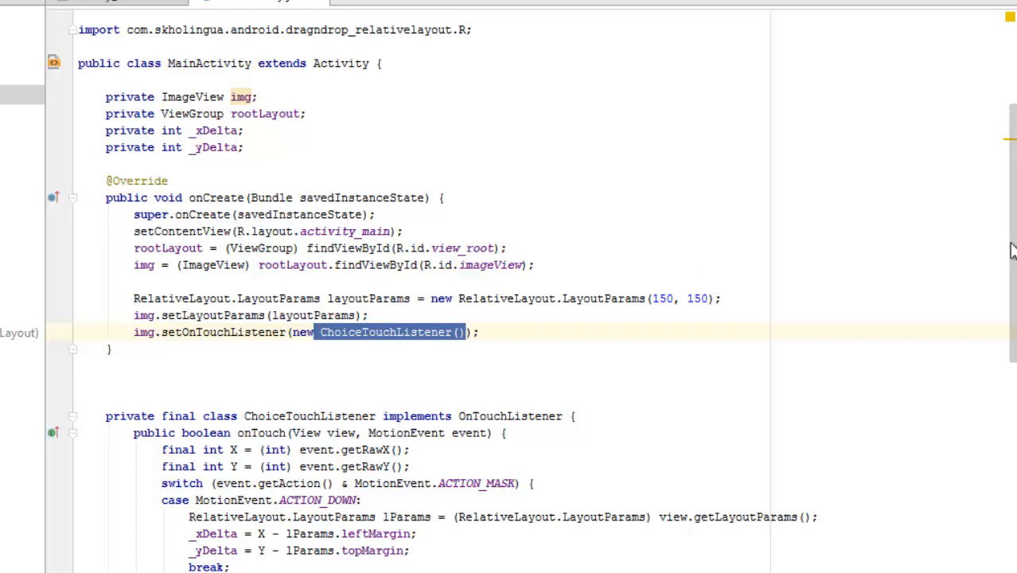
scroll(down, 3)
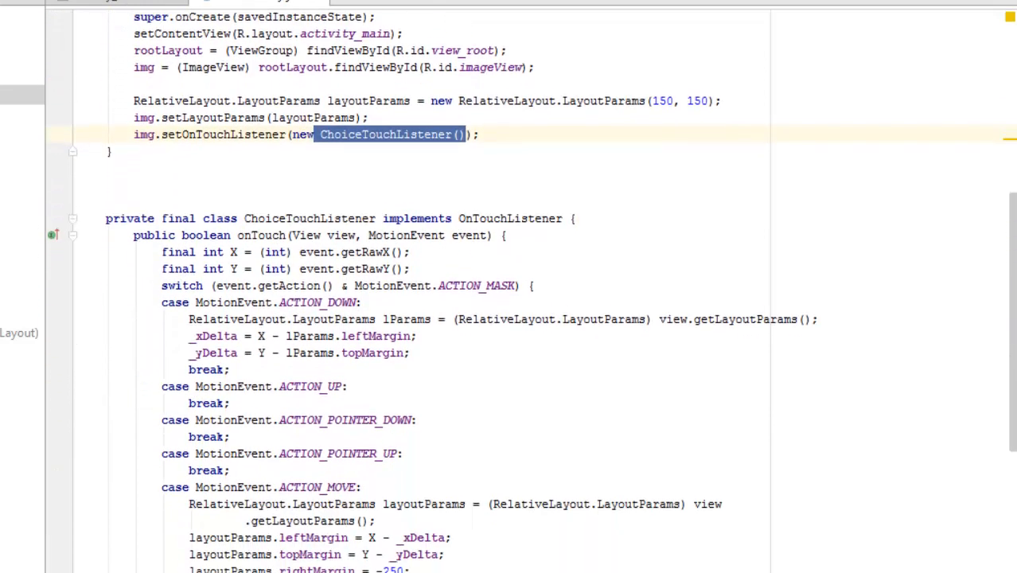
scroll(down, 3)
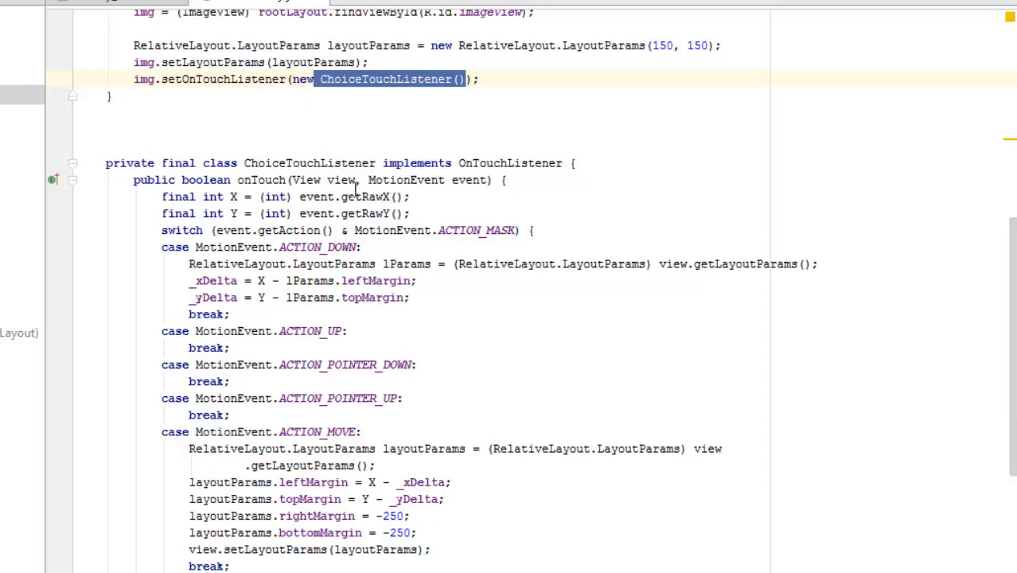
mouse_move(471, 185)
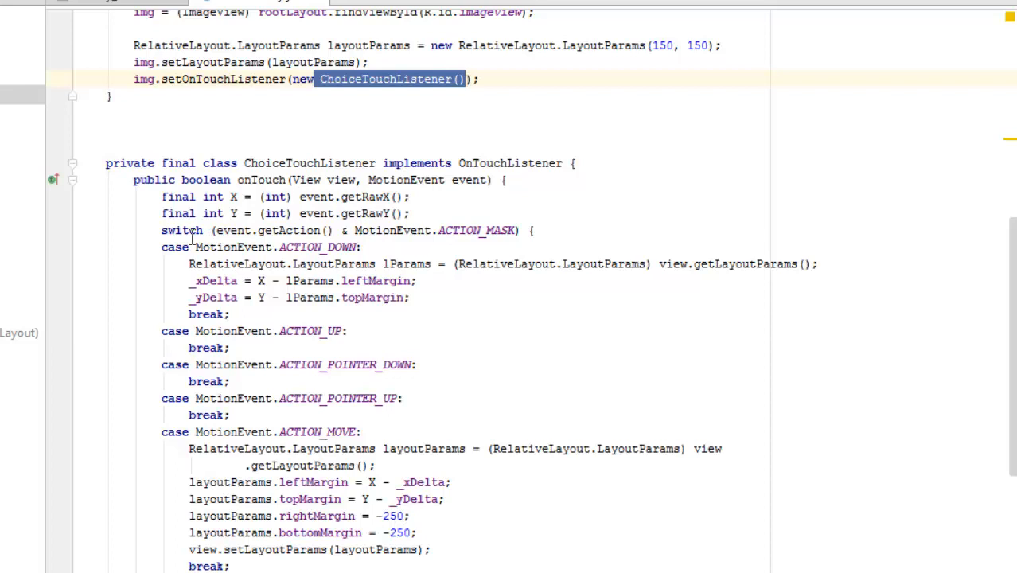
mouse_move(267, 237)
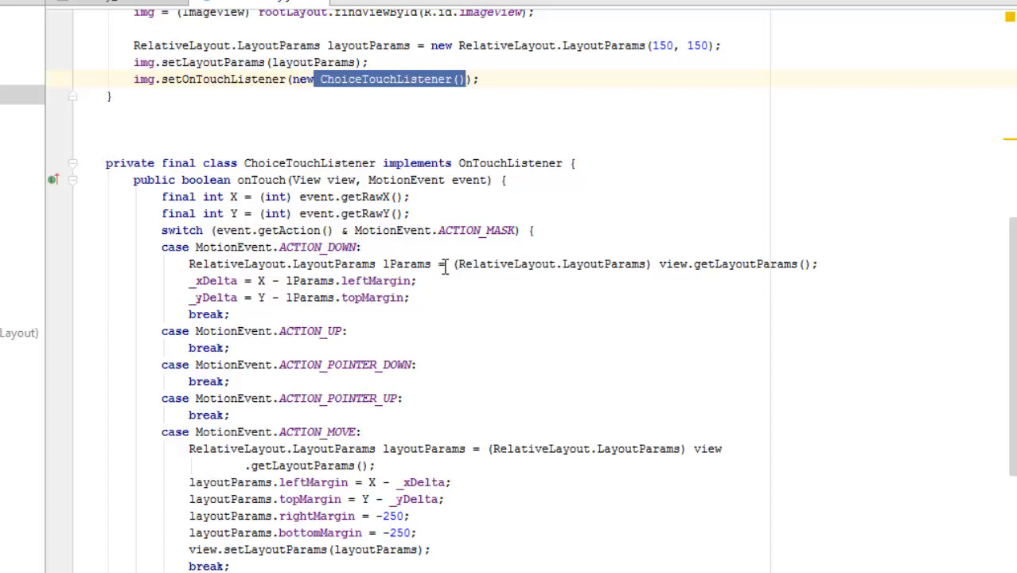
mouse_move(490, 236)
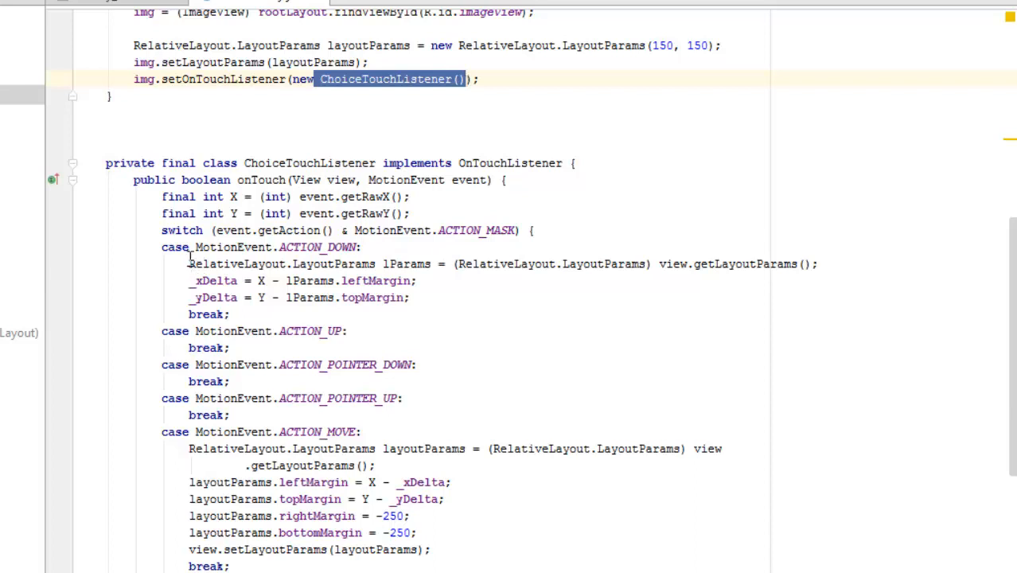
mouse_move(258, 255)
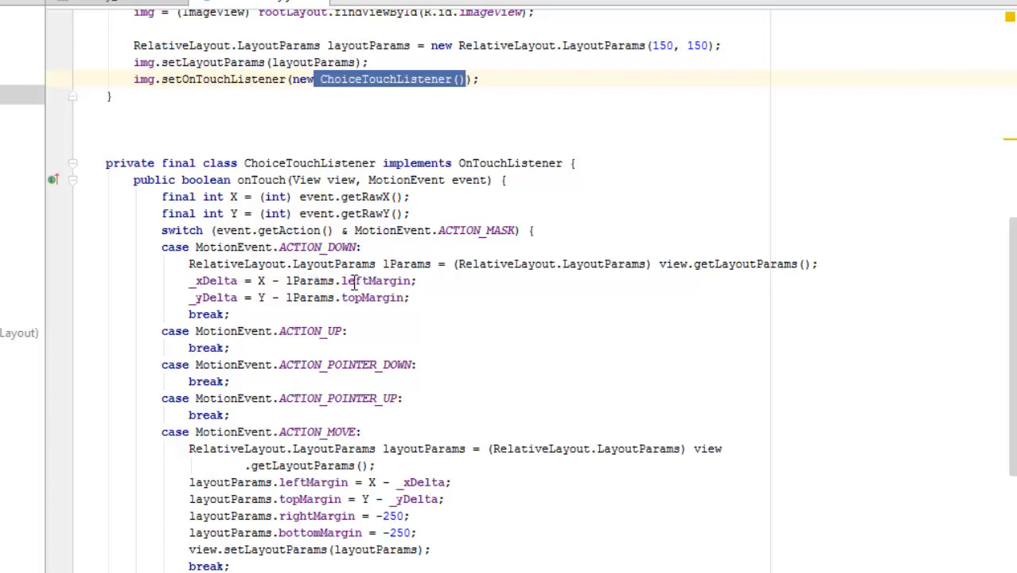
mouse_move(692, 280)
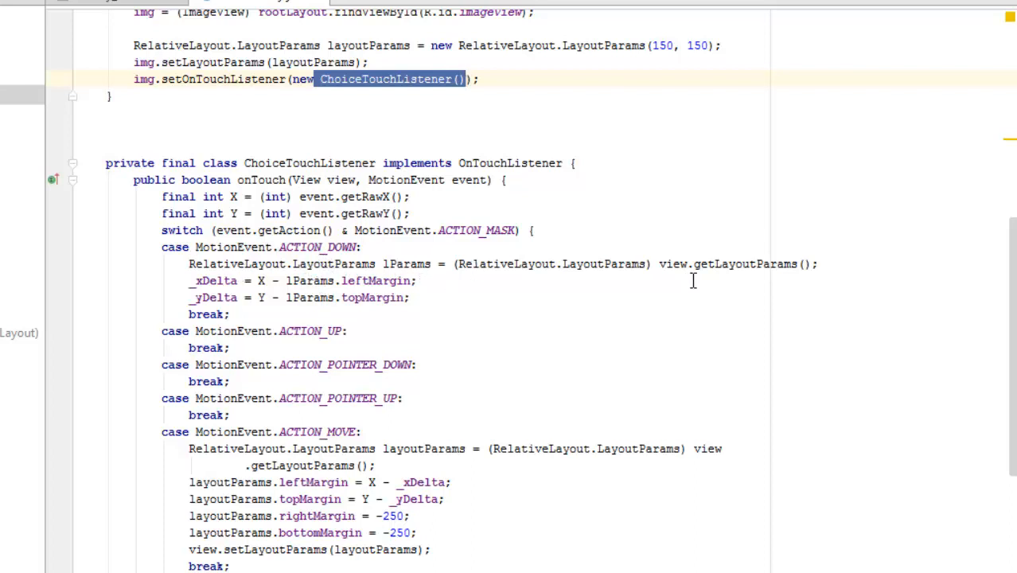
mouse_move(729, 274)
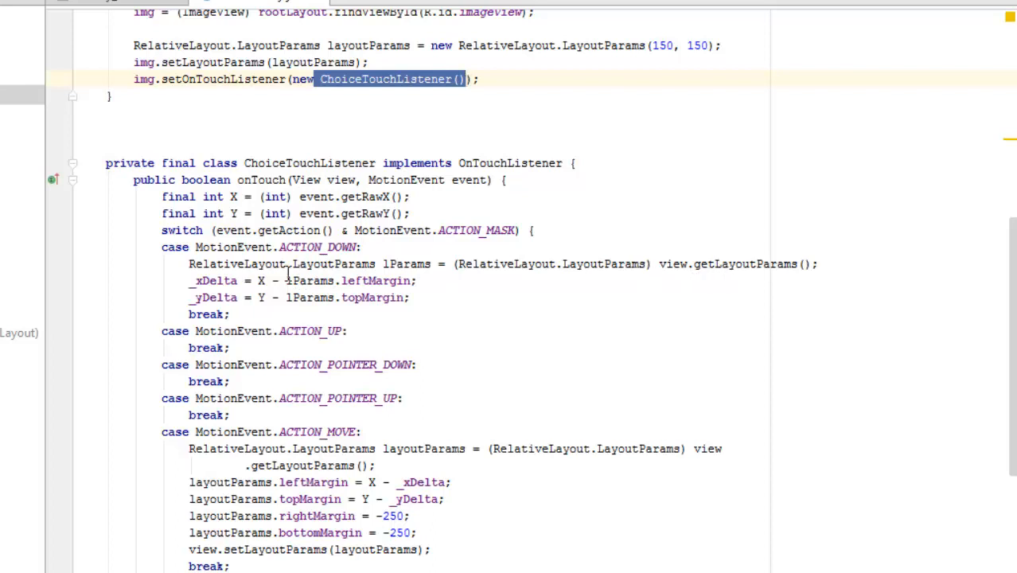
mouse_move(245, 307)
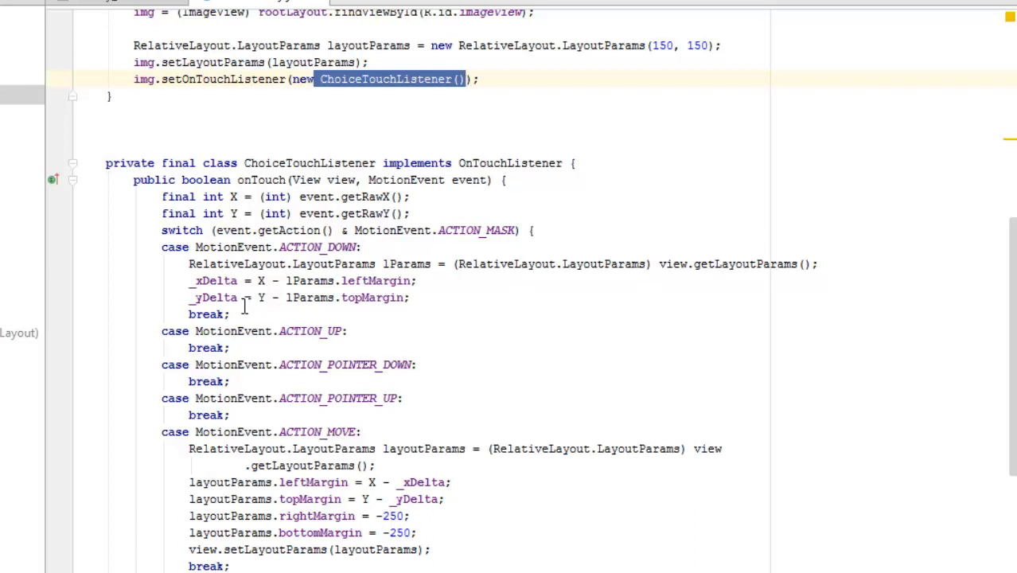
mouse_move(357, 292)
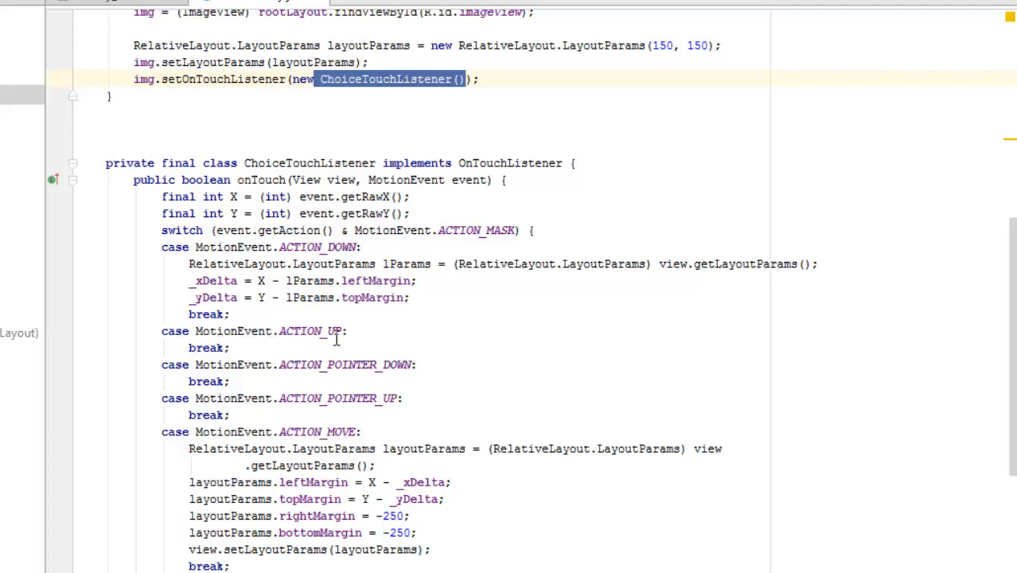
mouse_move(316, 283)
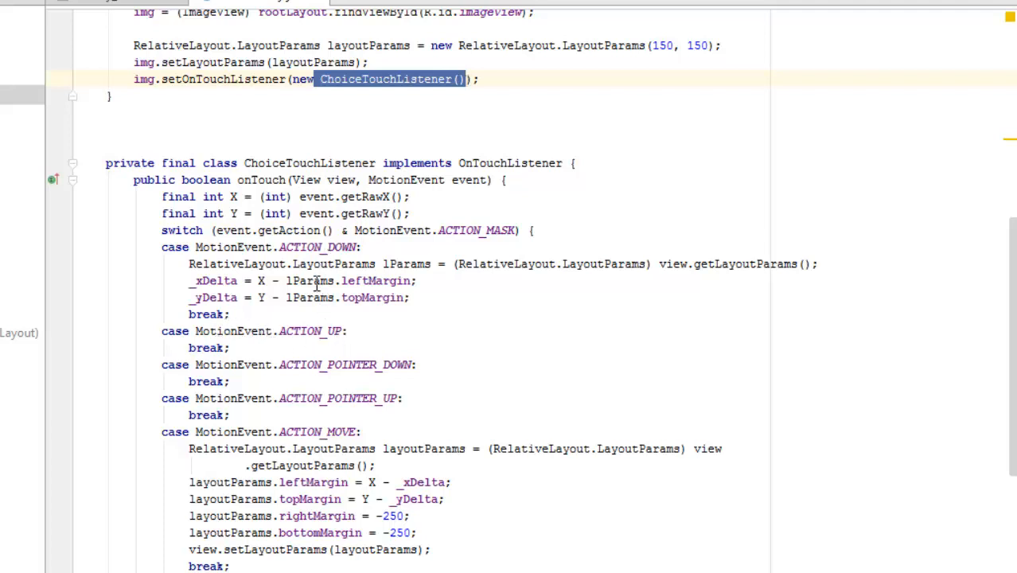
mouse_move(223, 381)
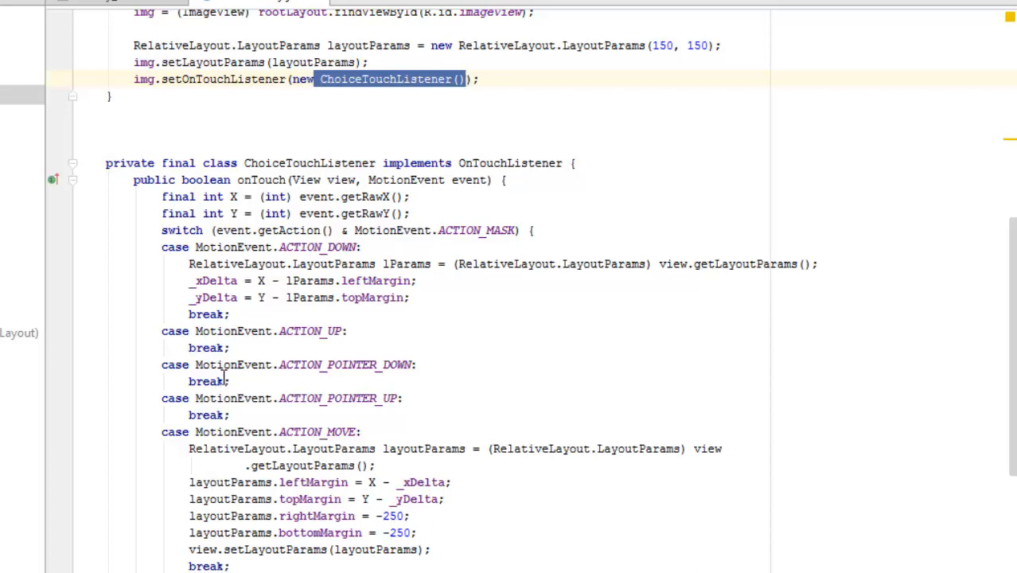
mouse_move(334, 369)
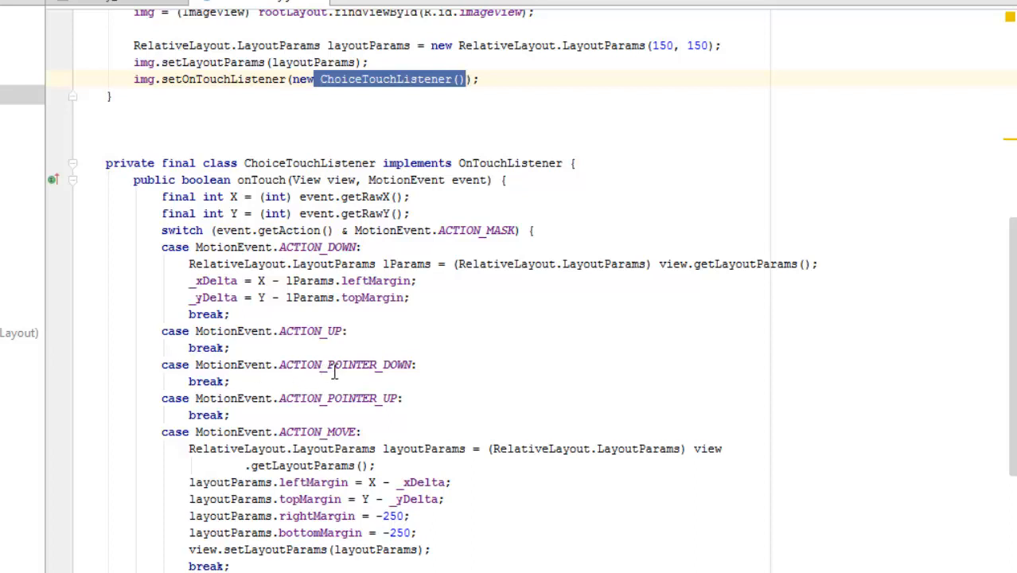
mouse_move(410, 366)
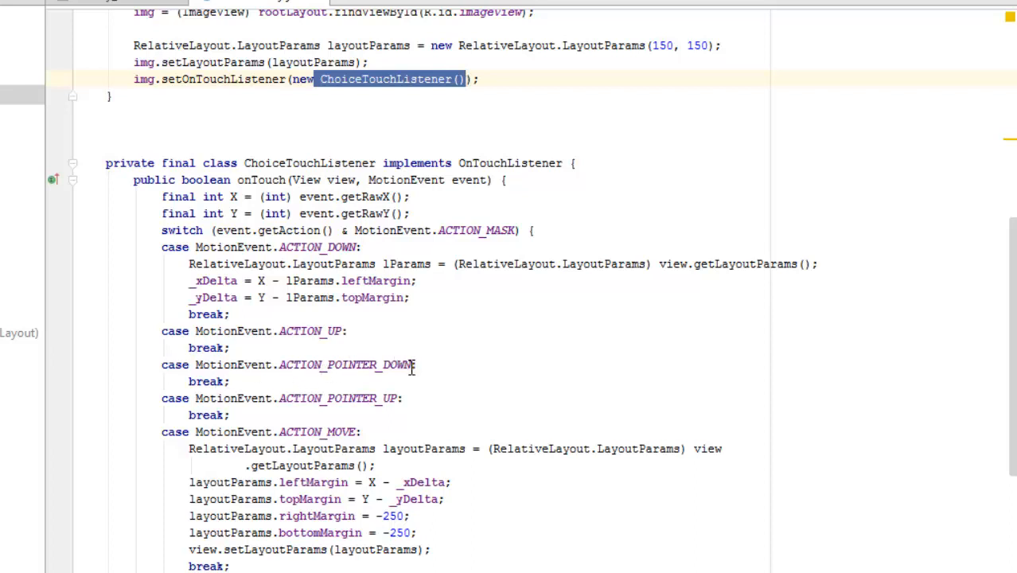
mouse_move(661, 315)
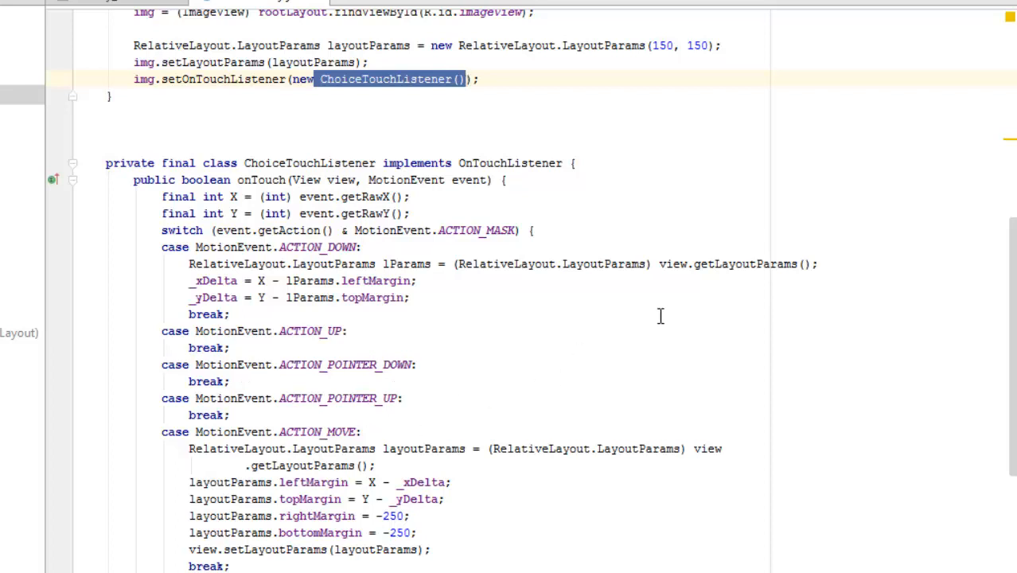
mouse_move(661, 408)
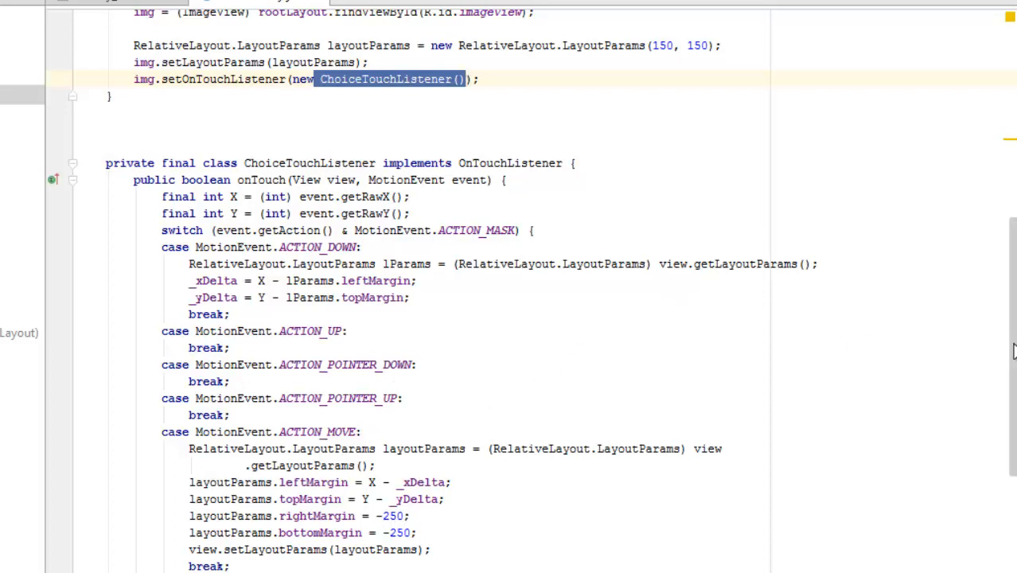
scroll(down, 3)
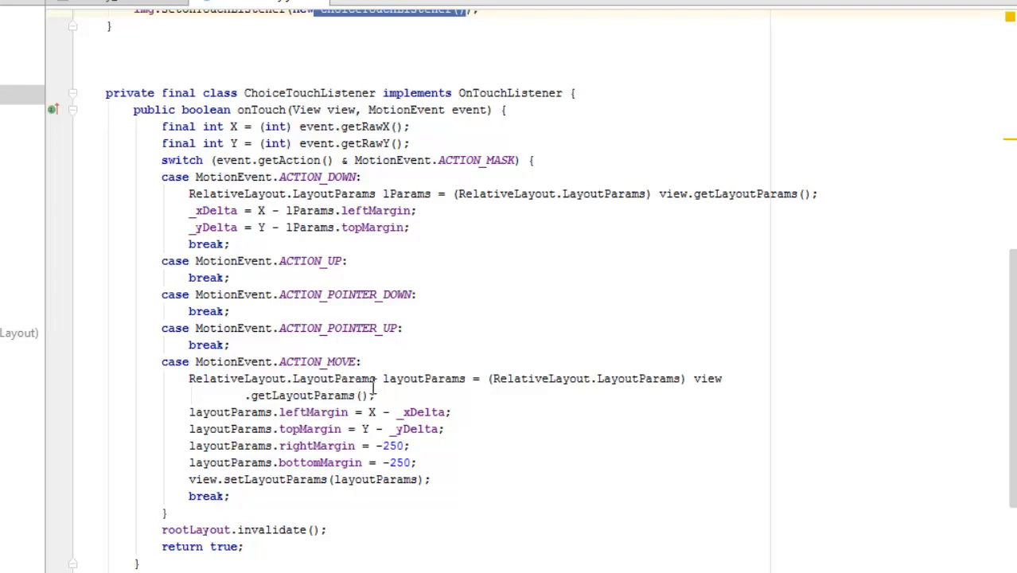
mouse_move(256, 404)
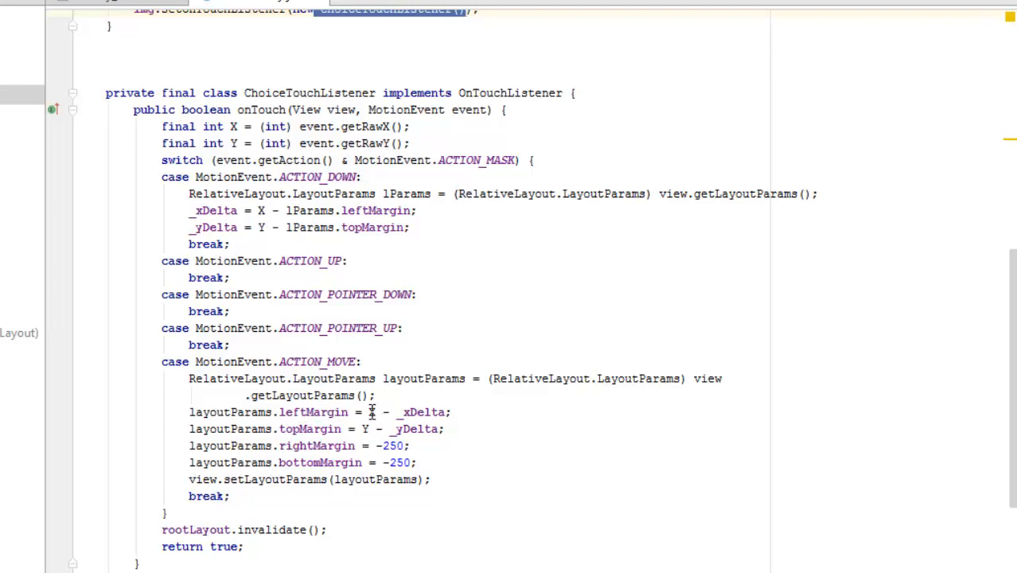
click(379, 411)
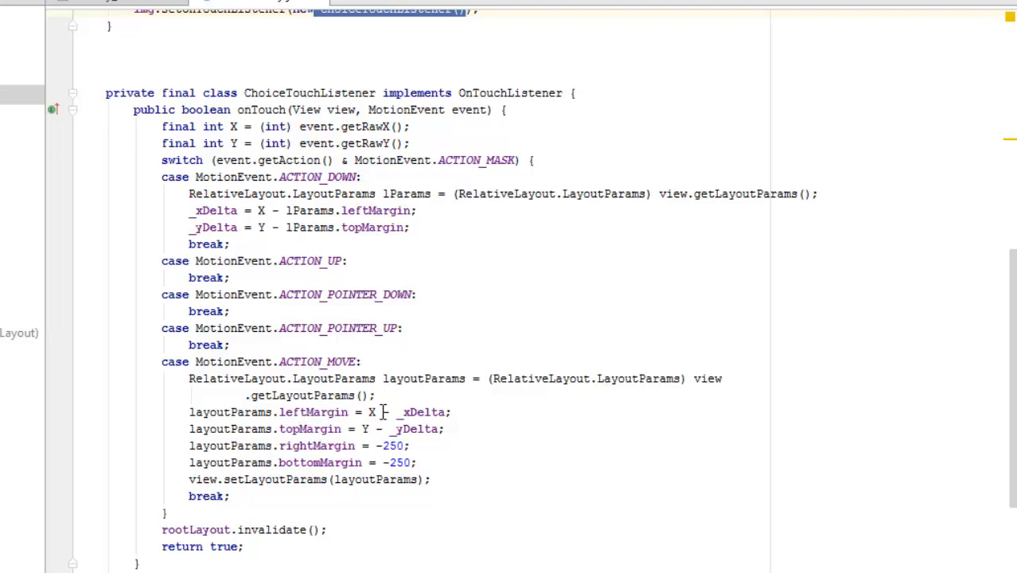
mouse_move(500, 417)
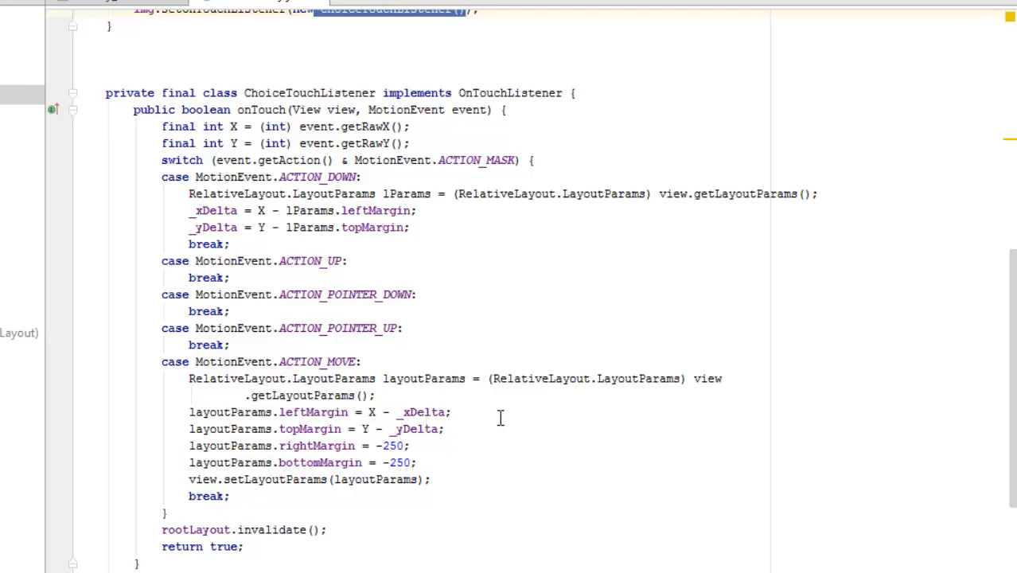
mouse_move(321, 427)
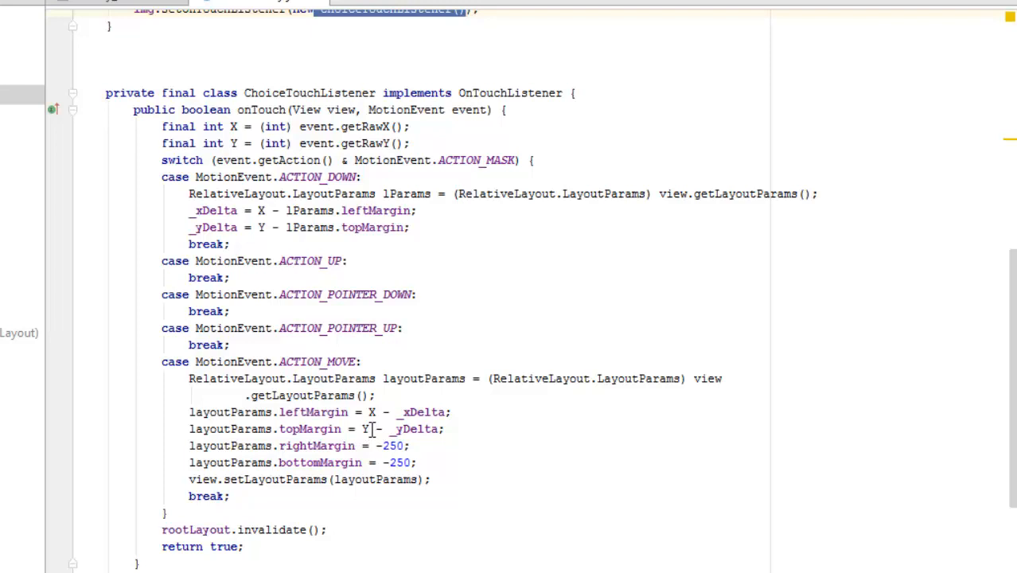
mouse_move(319, 449)
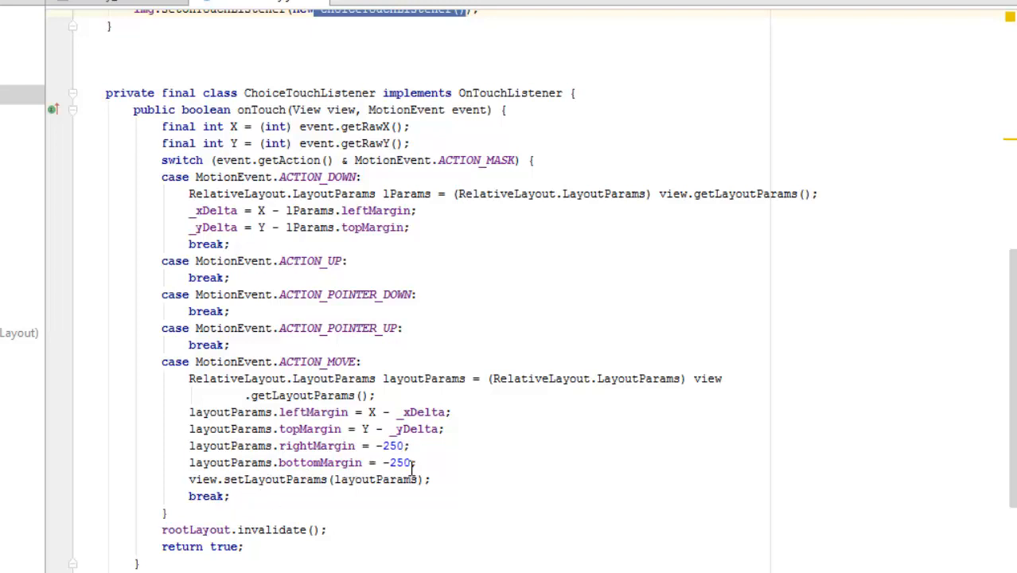
mouse_move(560, 468)
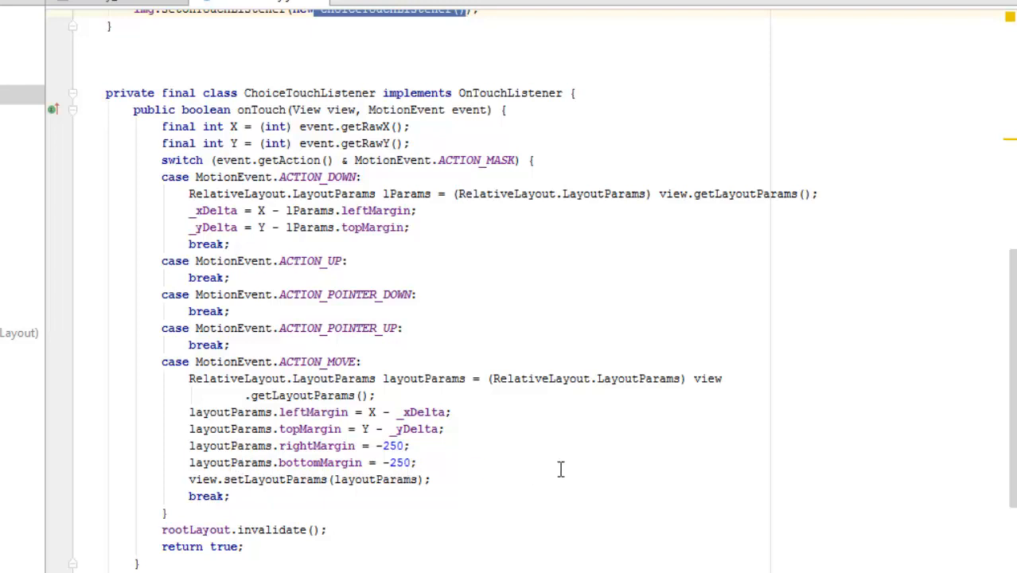
mouse_move(331, 462)
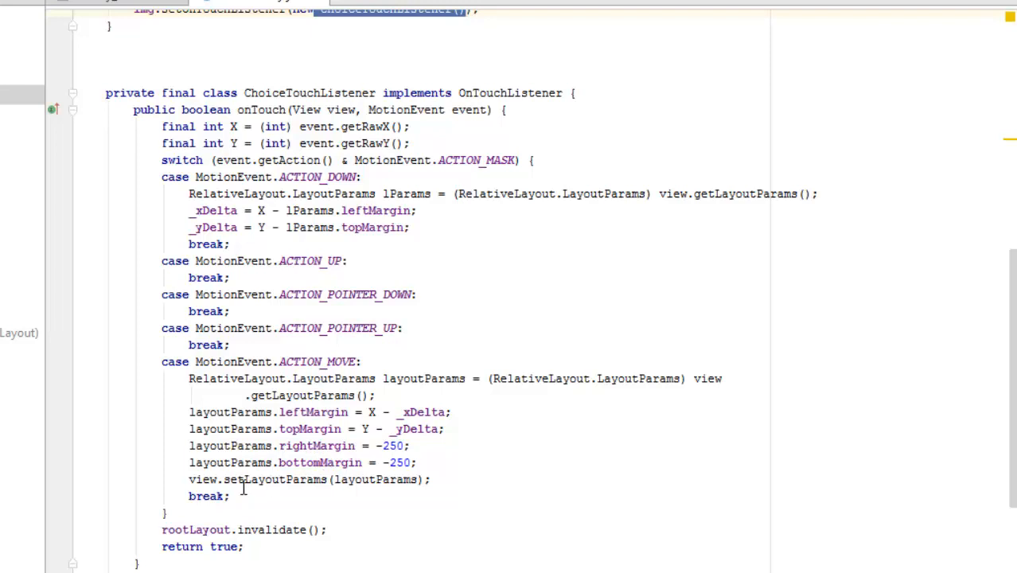
double_click(273, 479)
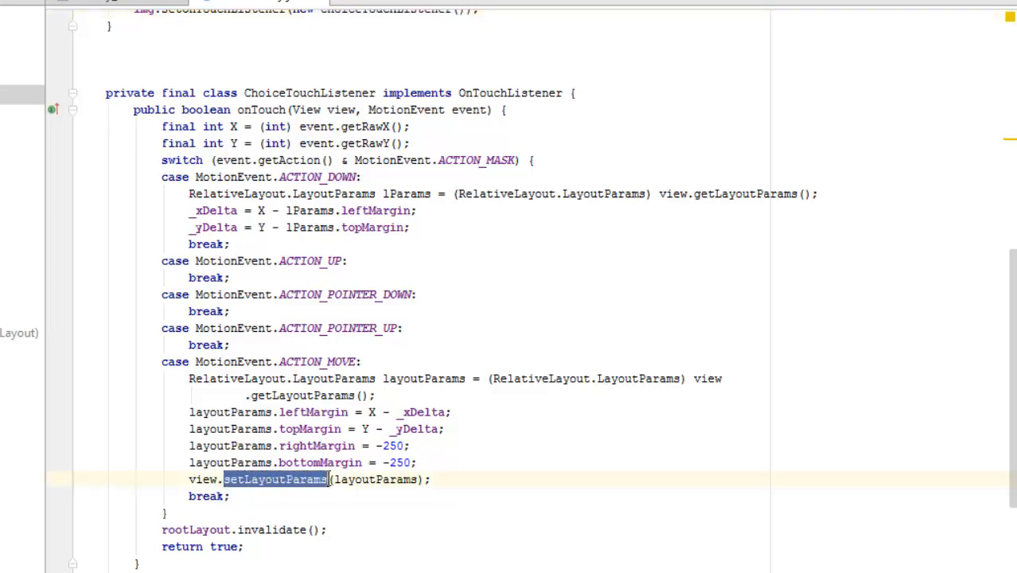
scroll(up, 3)
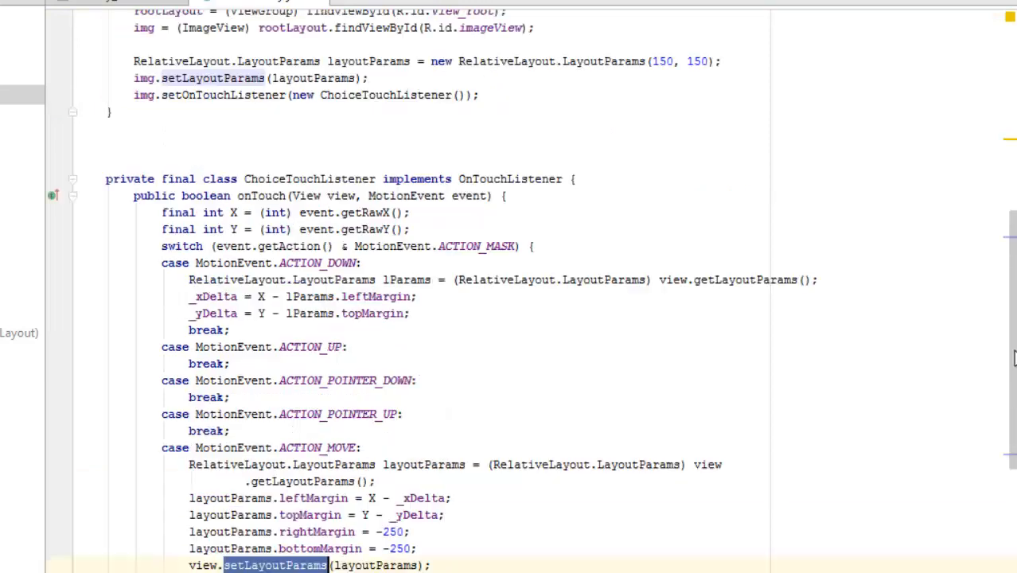
scroll(up, 3)
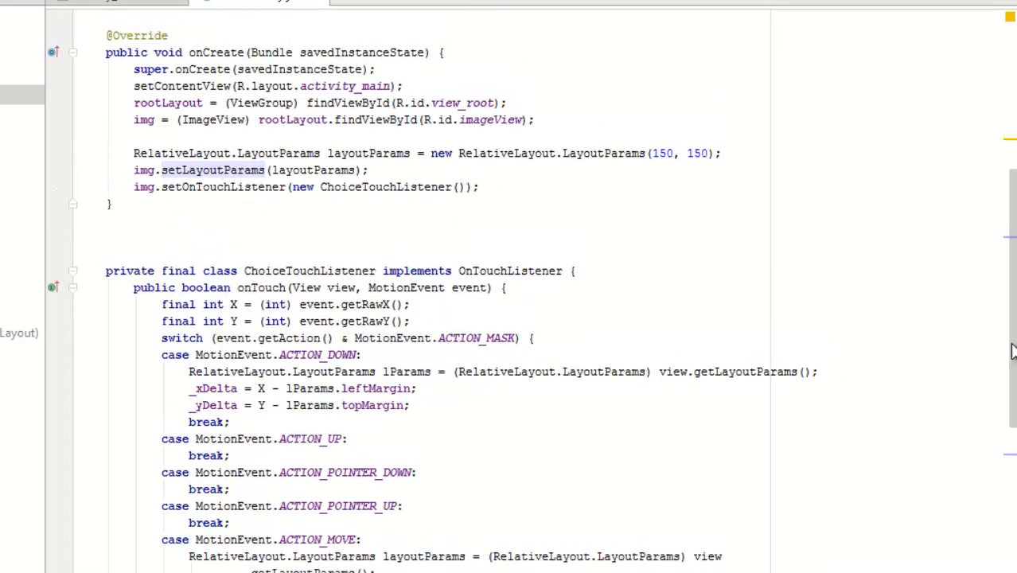
scroll(down, 3)
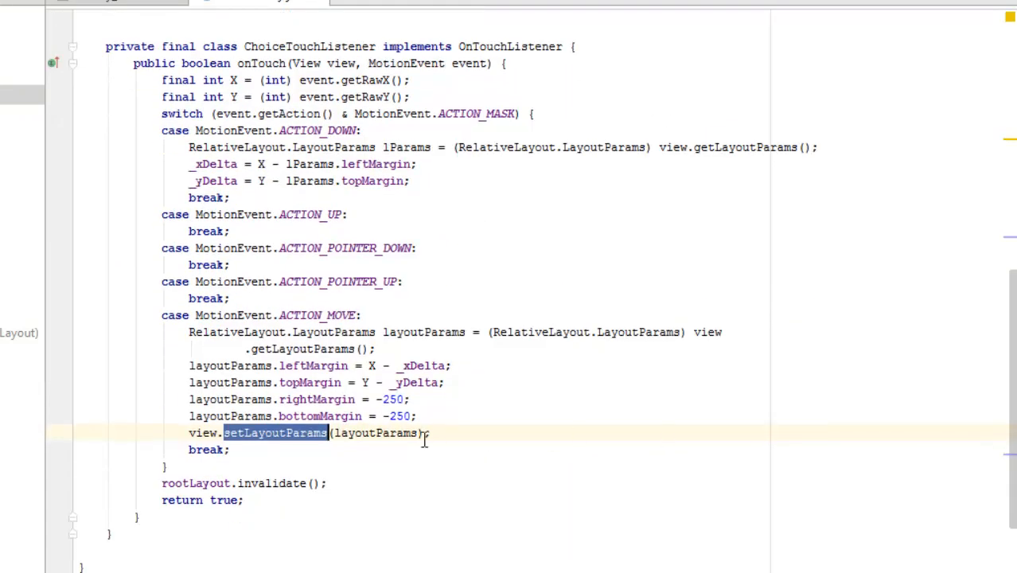
double_click(372, 432)
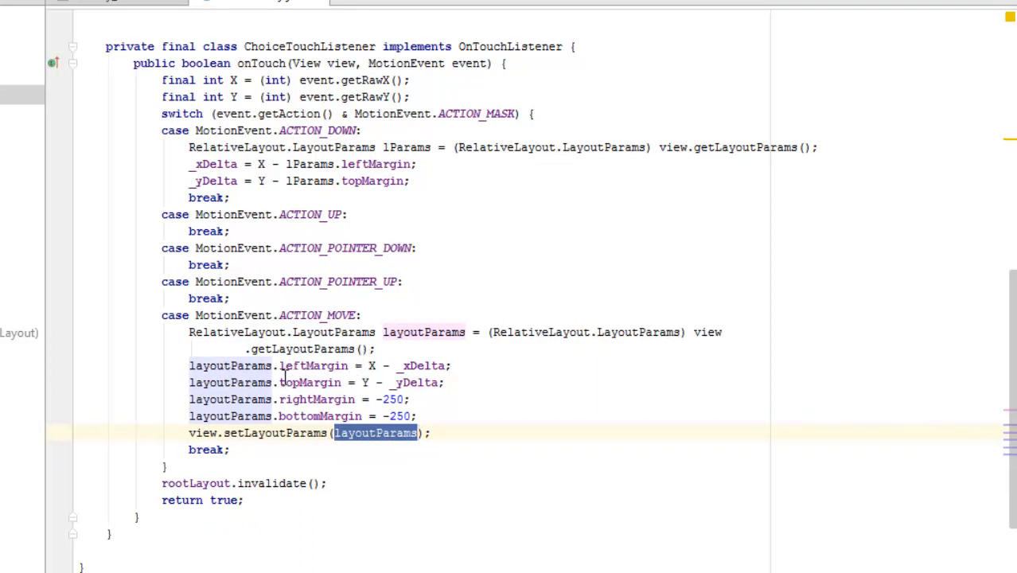
mouse_move(675, 529)
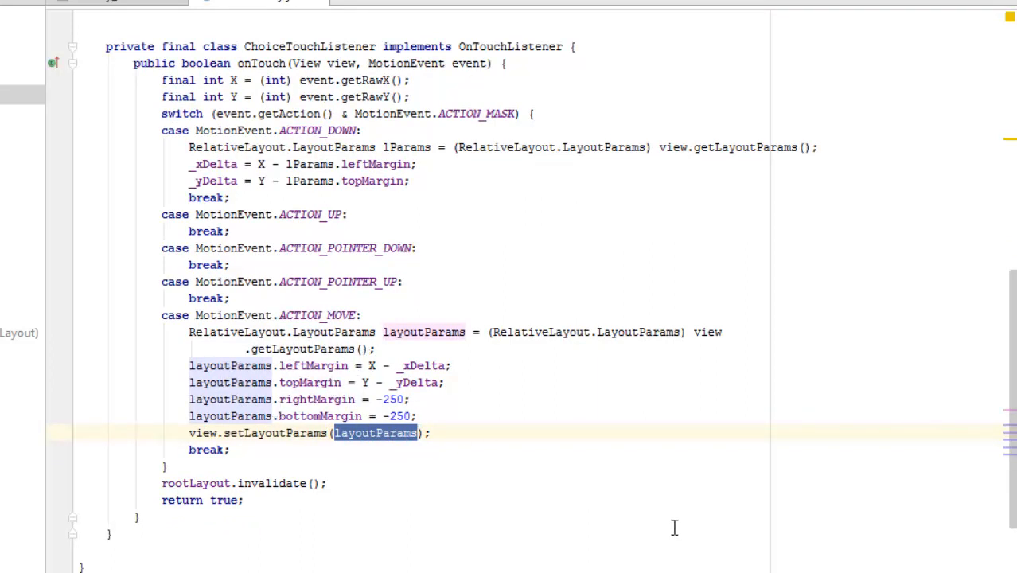
scroll(up, 3)
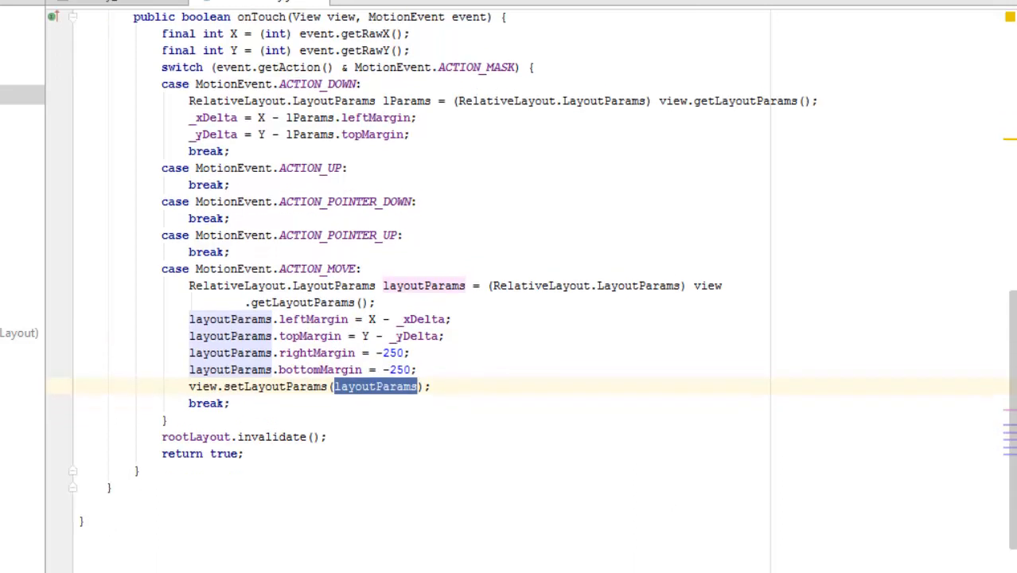
scroll(down, 3)
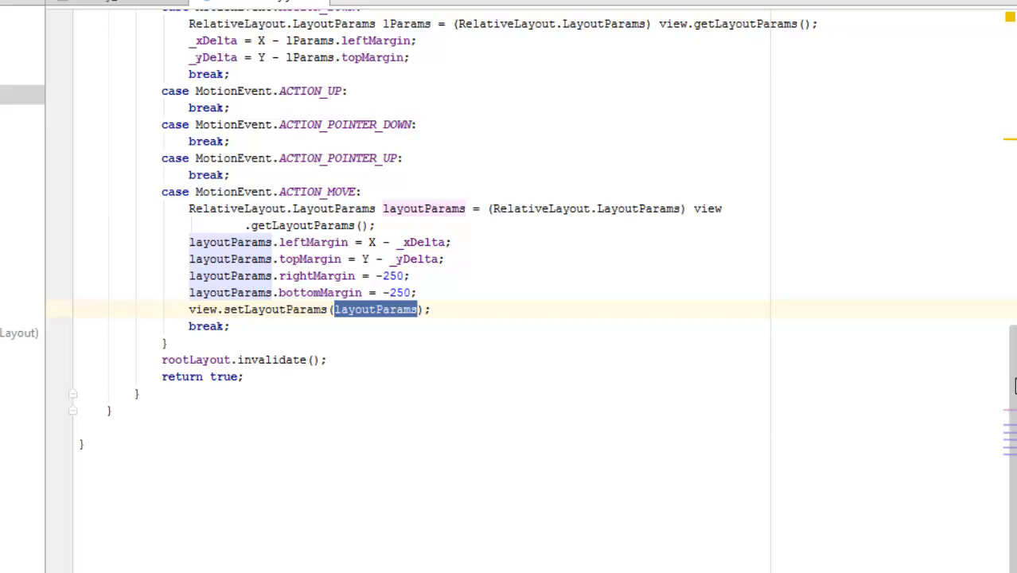
scroll(up, 3)
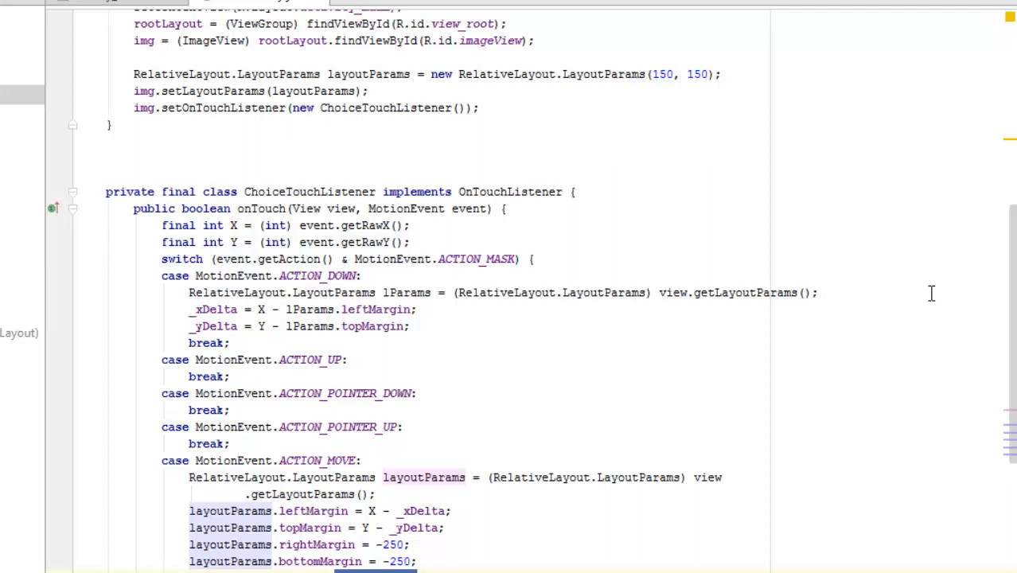
mouse_move(1011, 278)
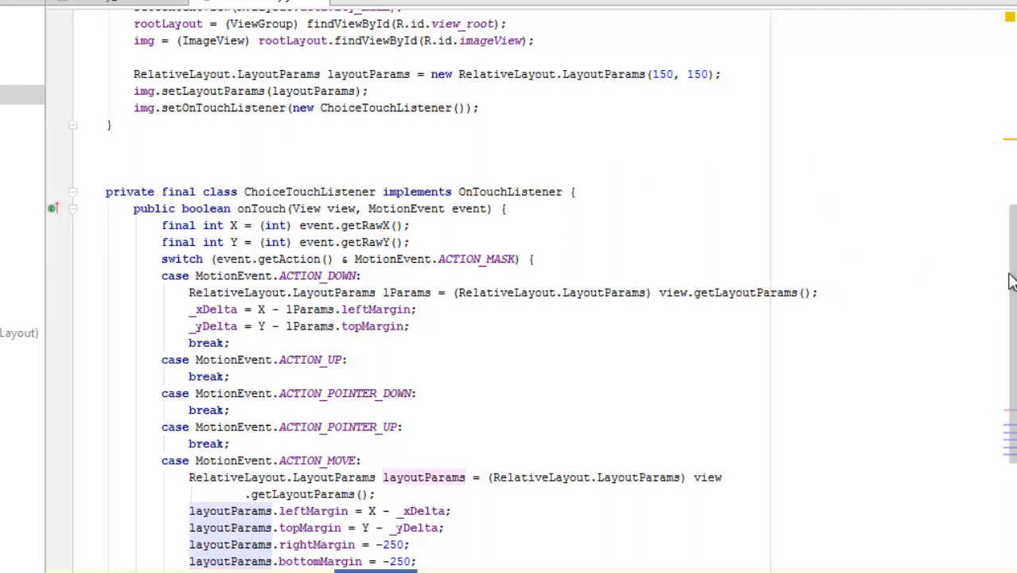
scroll(up, 3)
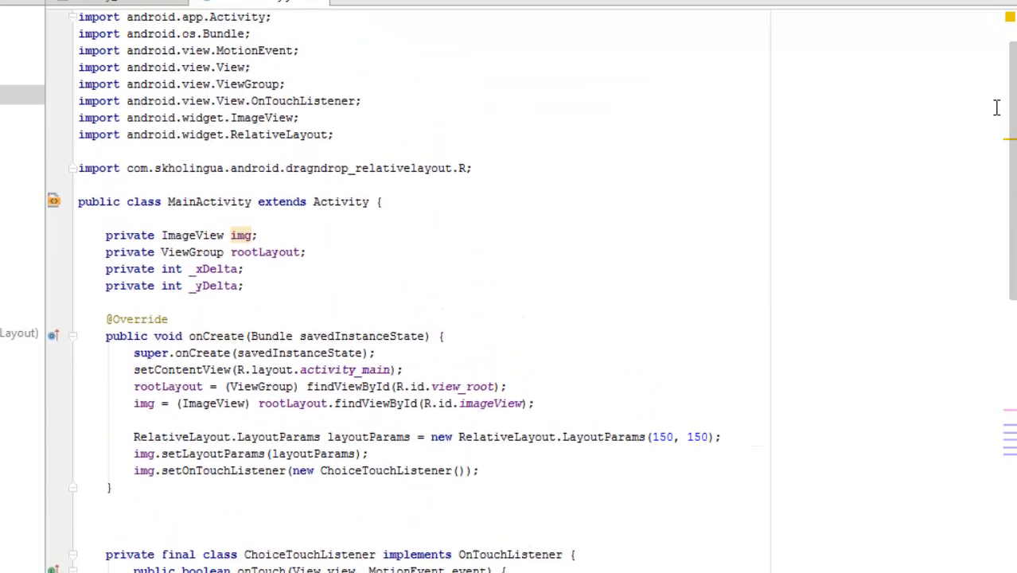
scroll(up, 3)
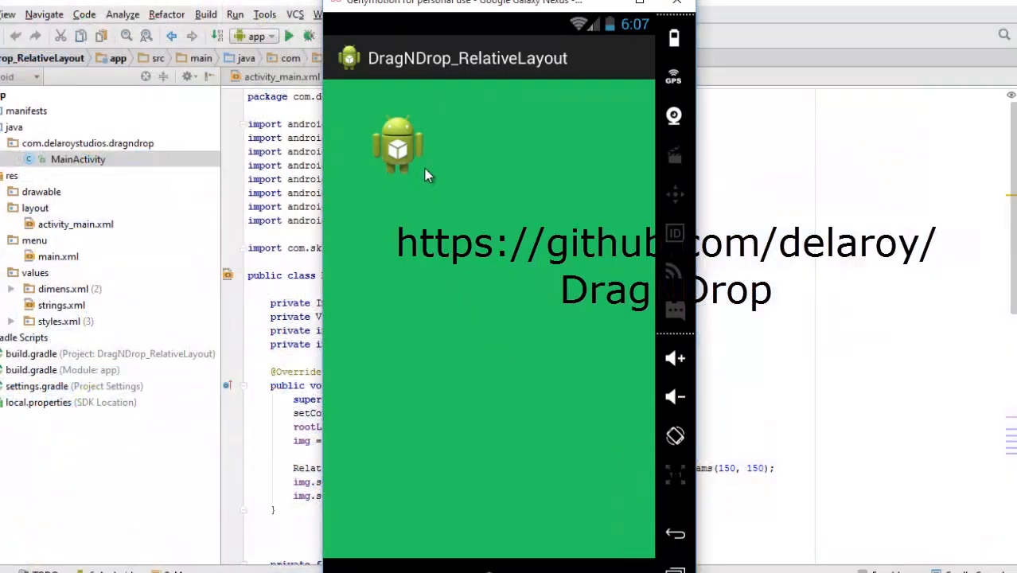
mouse_move(406, 163)
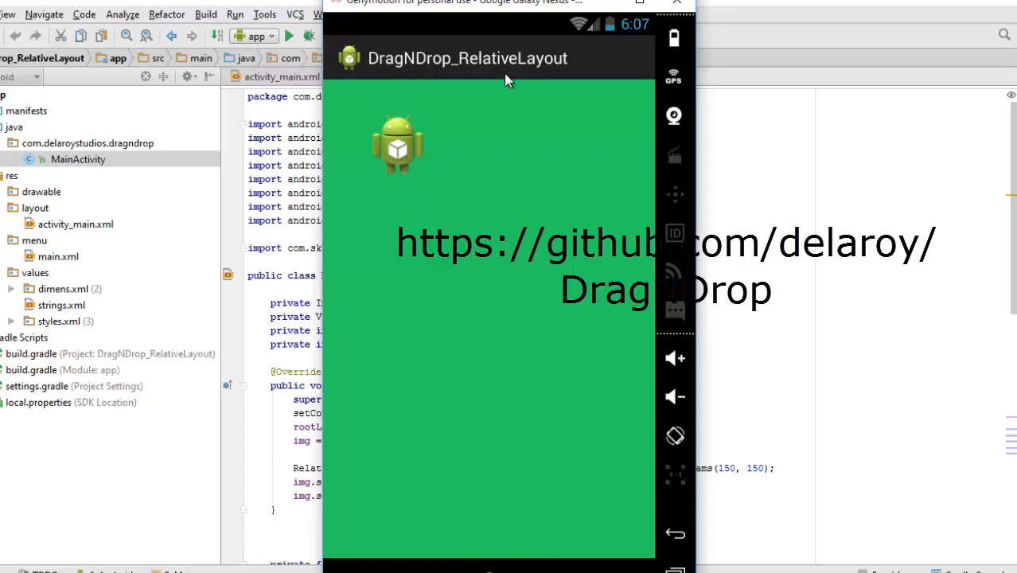
mouse_move(469, 153)
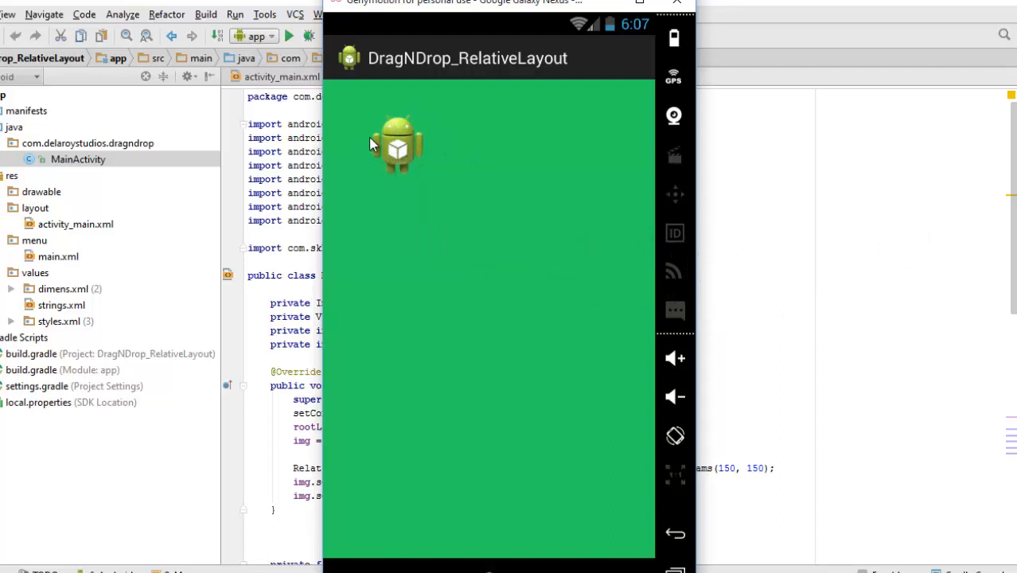
mouse_move(401, 146)
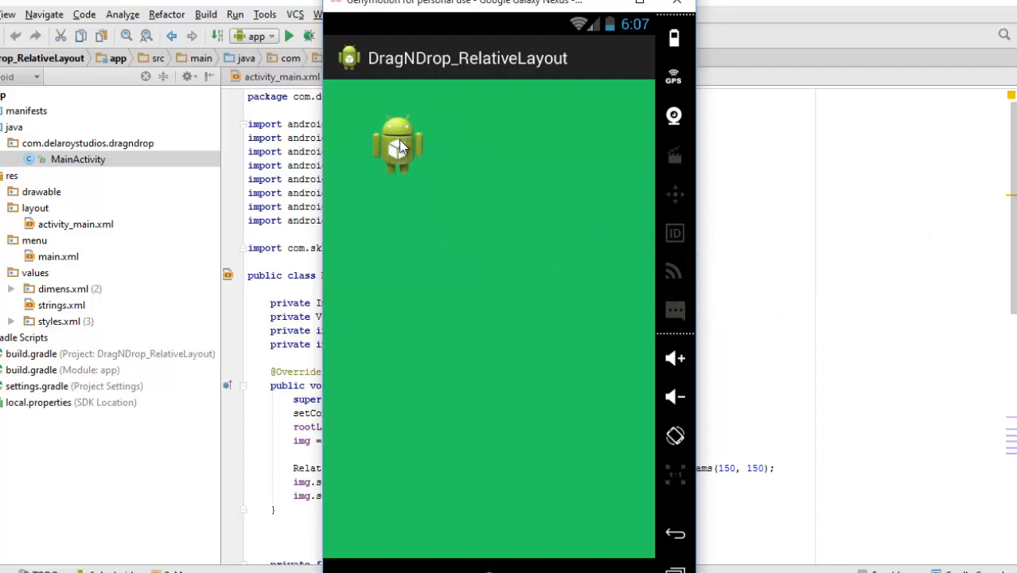
Drag the Android icon across the left edge, centre, top right, lower middle and into the top-left corner.
drag(398, 145, 354, 175)
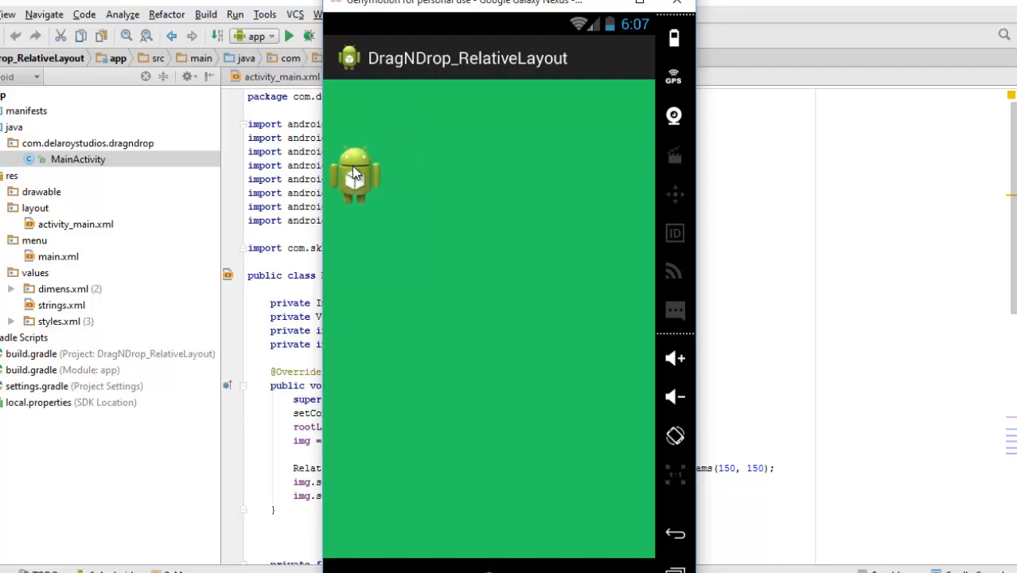
drag(353, 175, 382, 220)
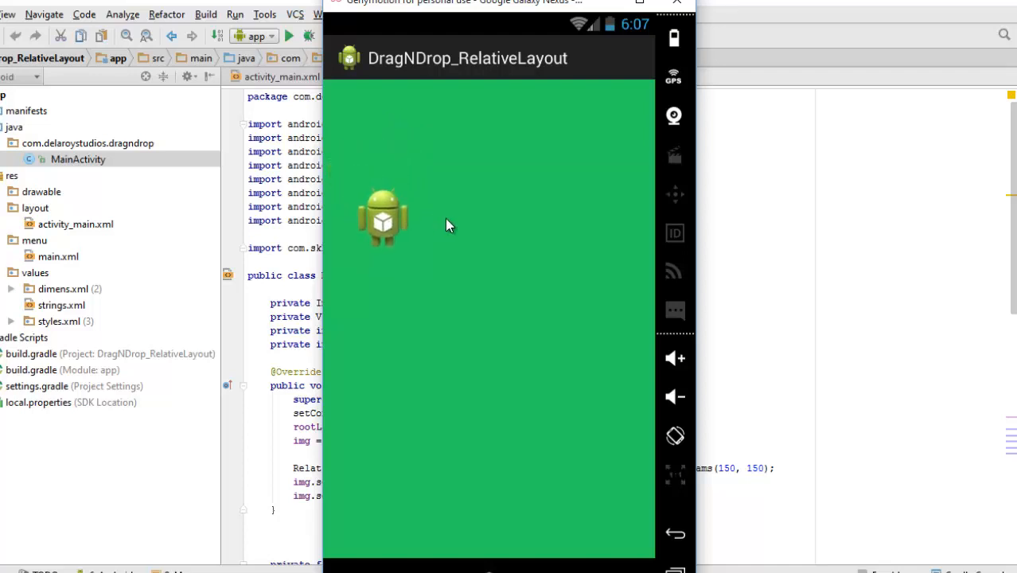
drag(382, 215, 503, 214)
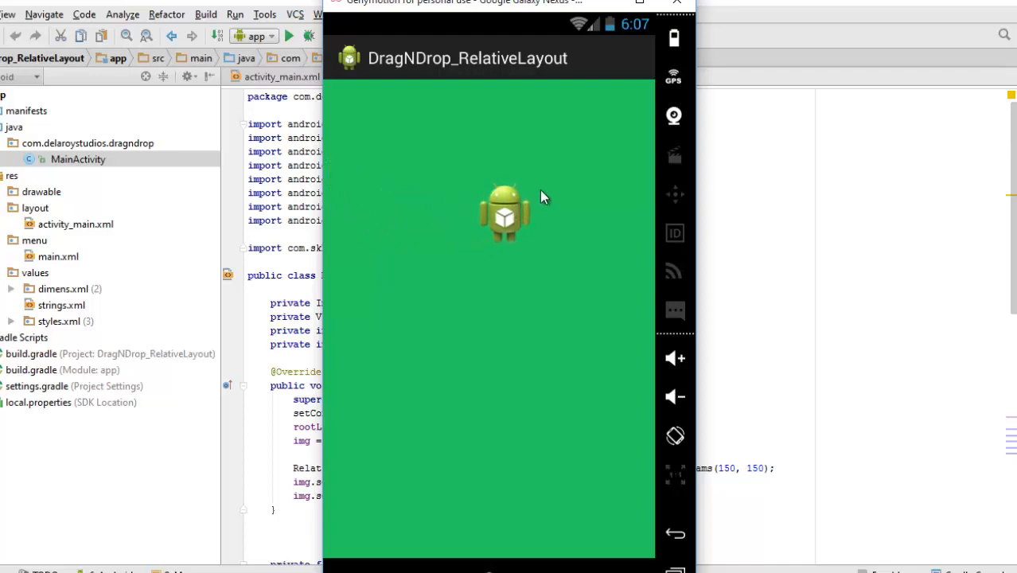
drag(506, 213, 589, 129)
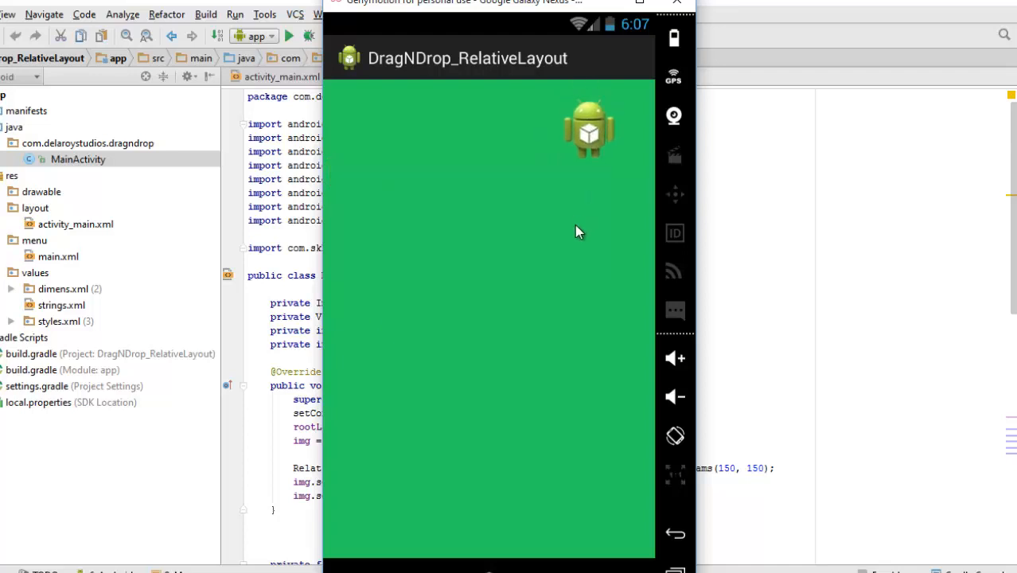
drag(589, 130, 468, 338)
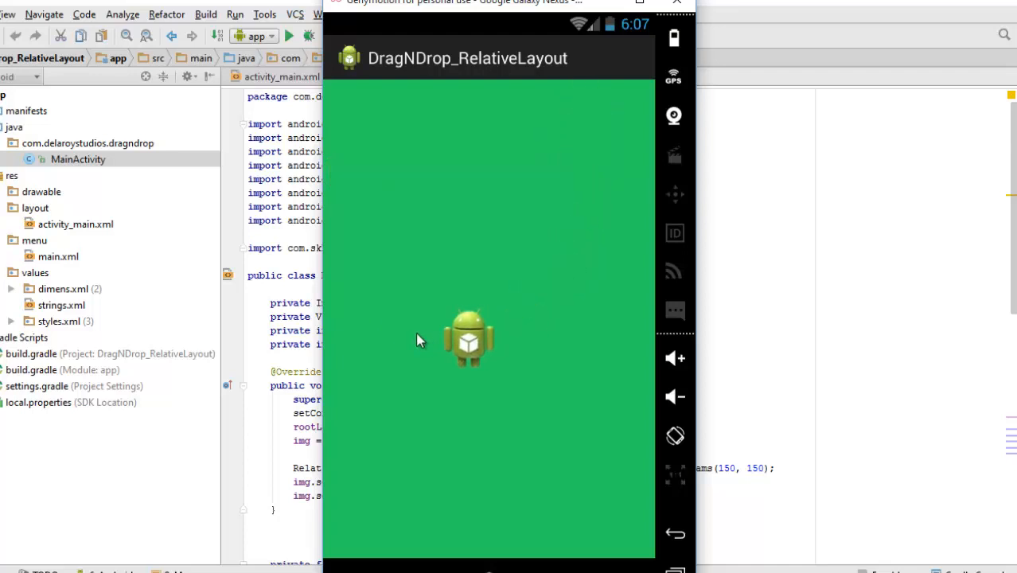
drag(468, 337, 401, 309)
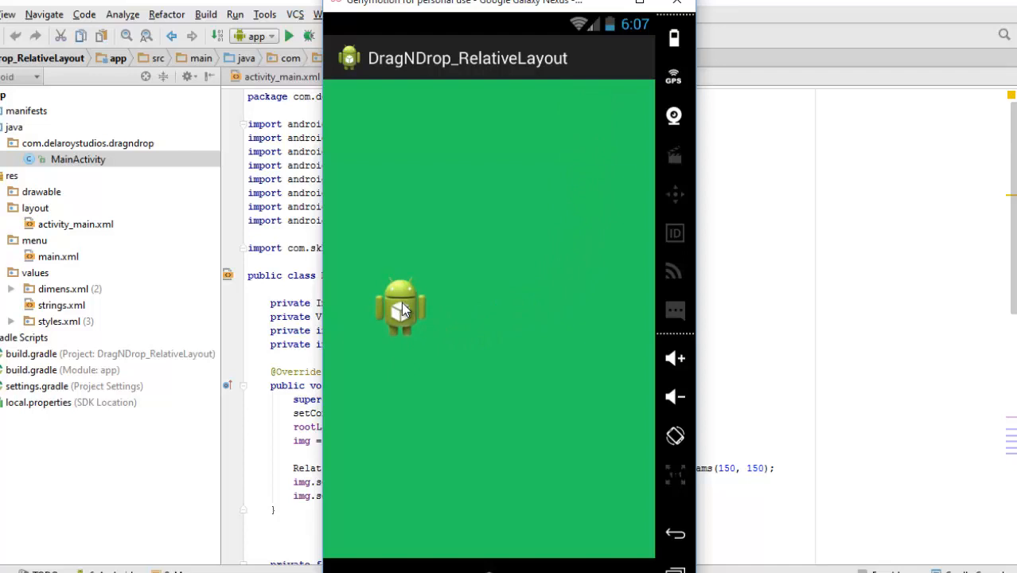
drag(402, 308, 493, 344)
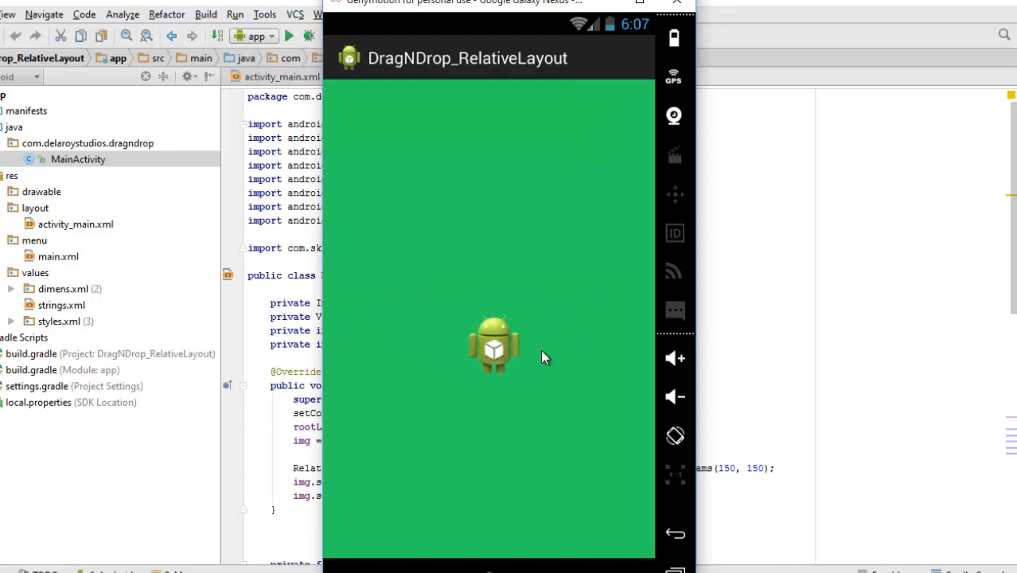
drag(493, 344, 621, 210)
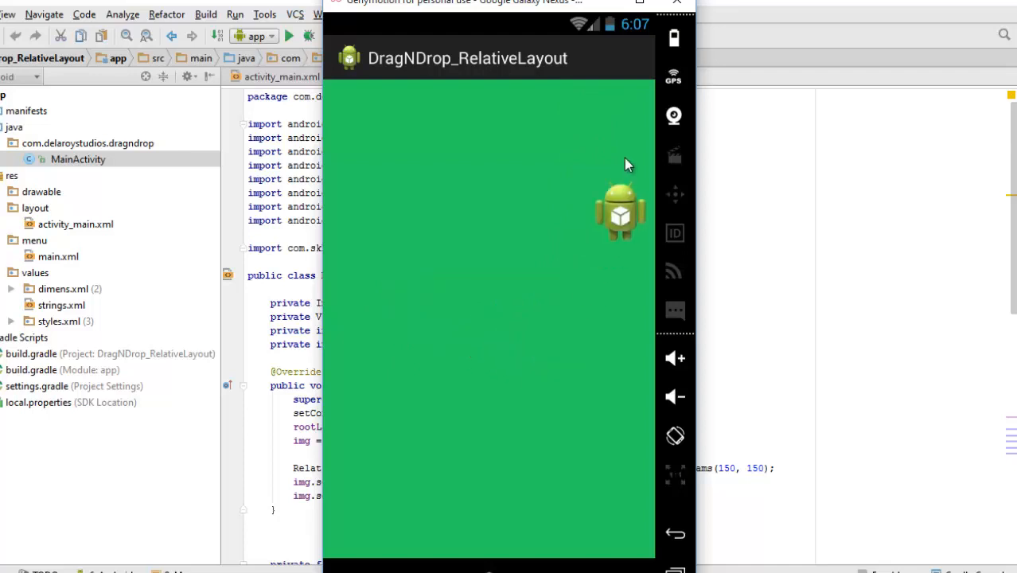
drag(621, 210, 623, 163)
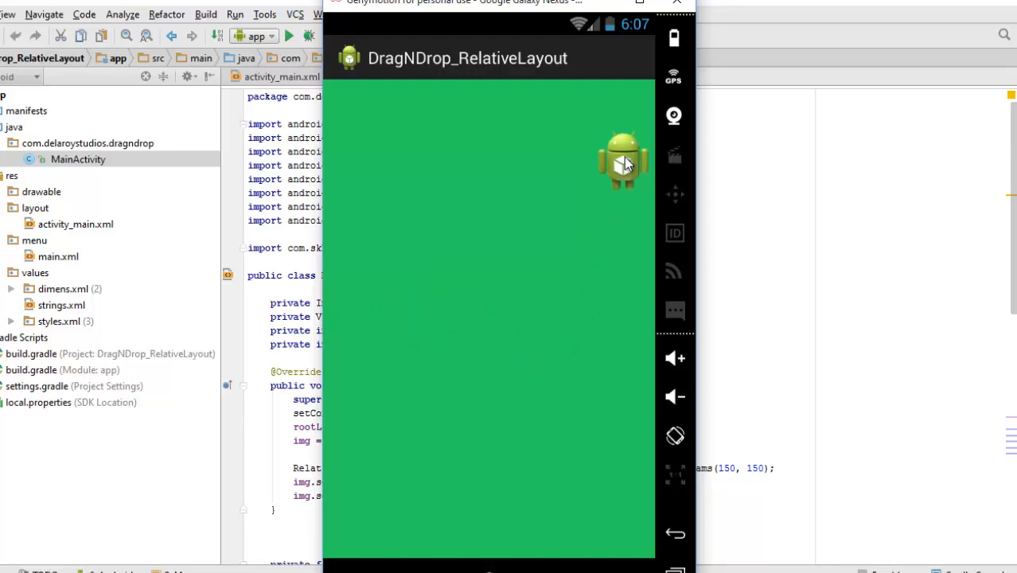
drag(624, 159, 481, 226)
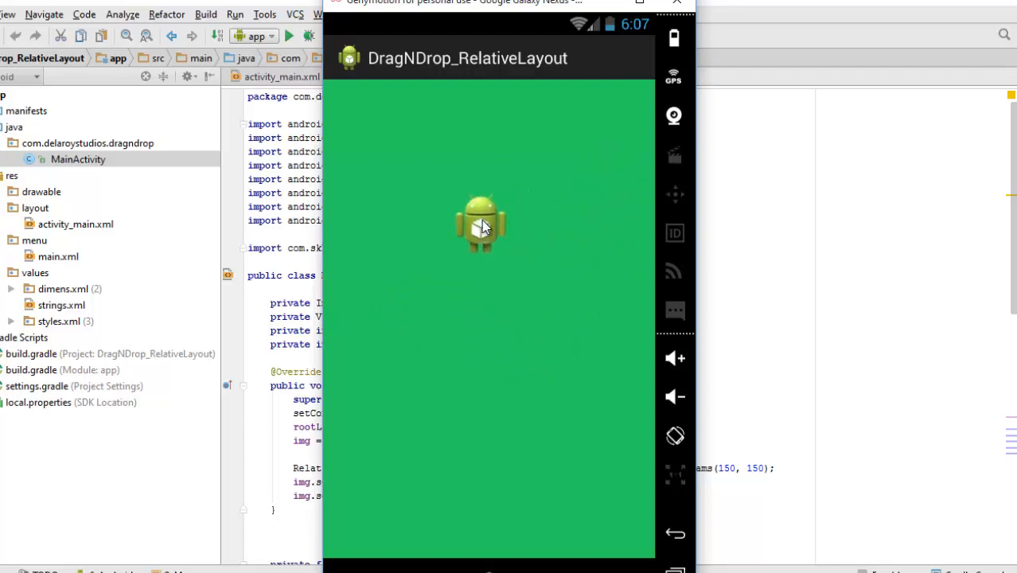
drag(481, 226, 438, 188)
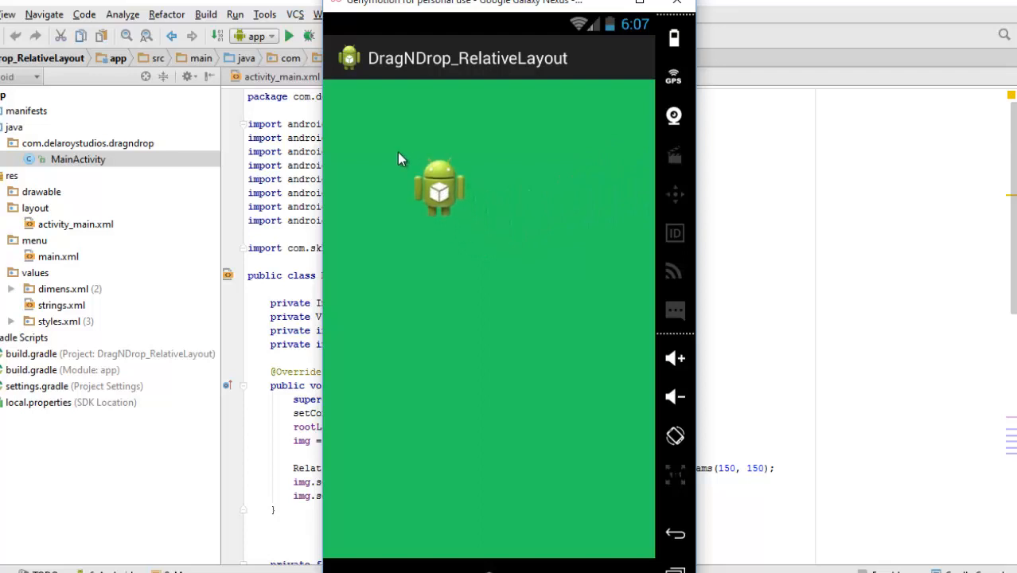
drag(440, 188, 366, 119)
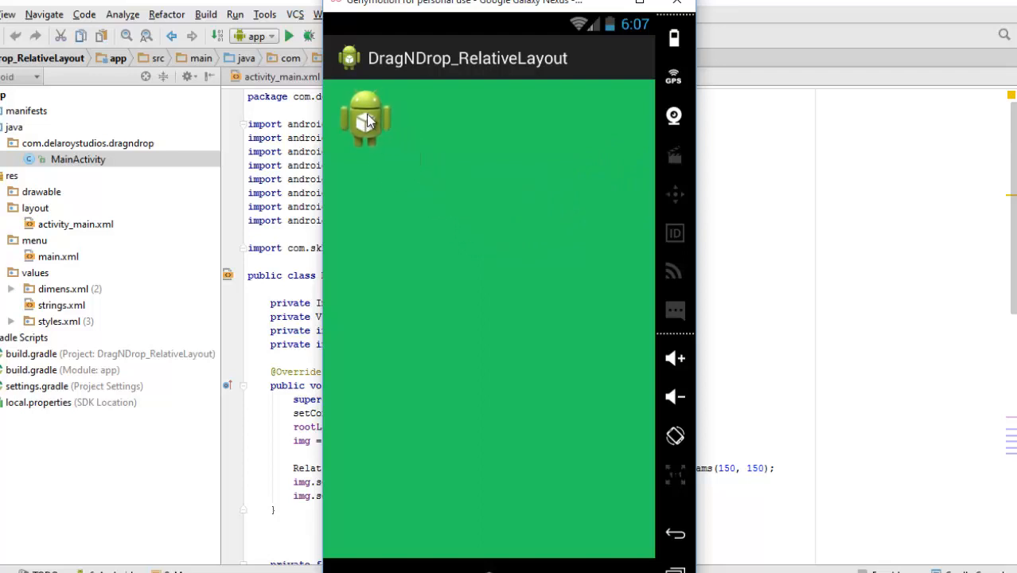
Drag the icon down the left edge, to the lower corners, right side and top right, releasing it at the centre.
drag(366, 119, 358, 242)
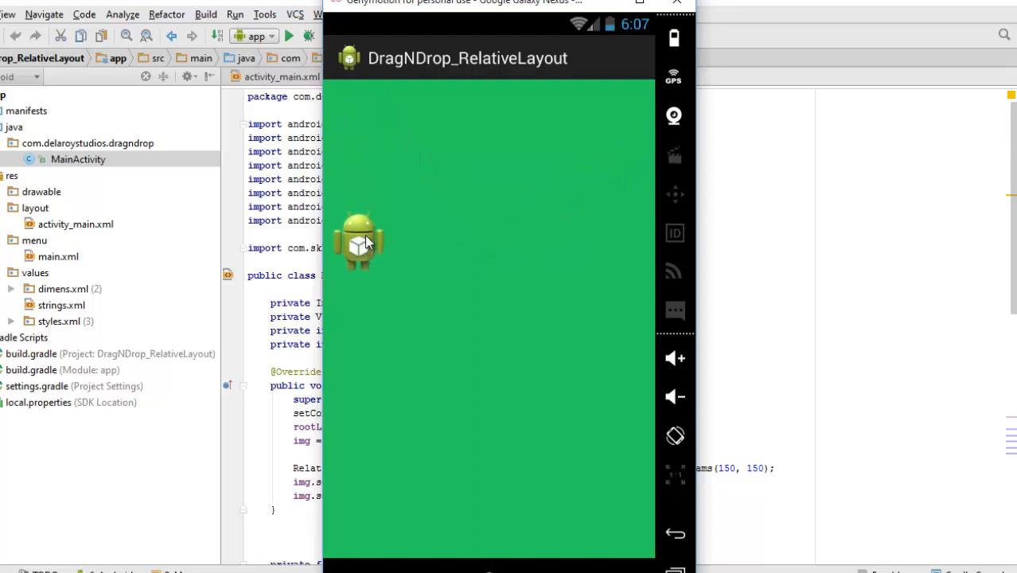
drag(358, 239, 557, 318)
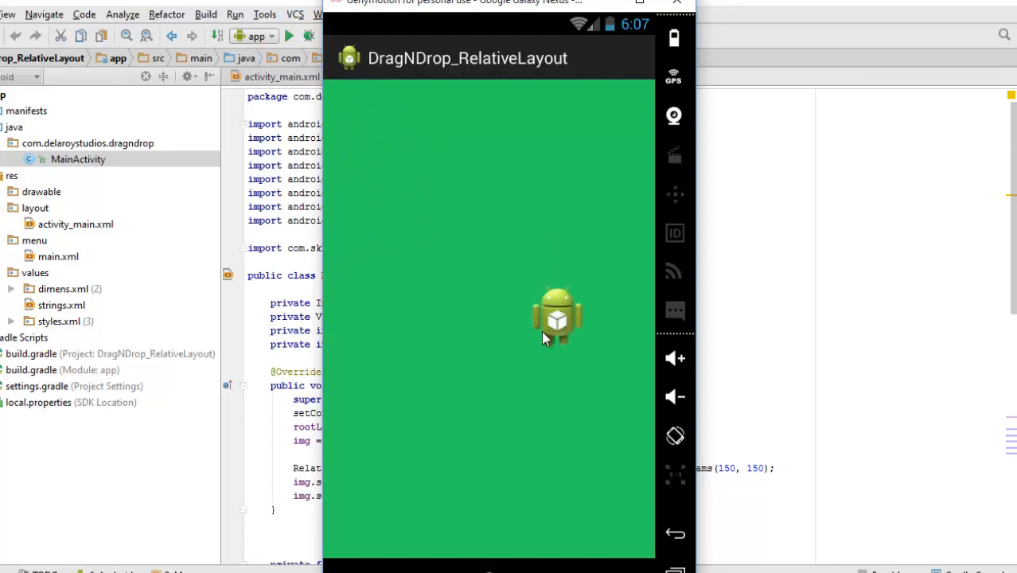
drag(557, 315, 414, 417)
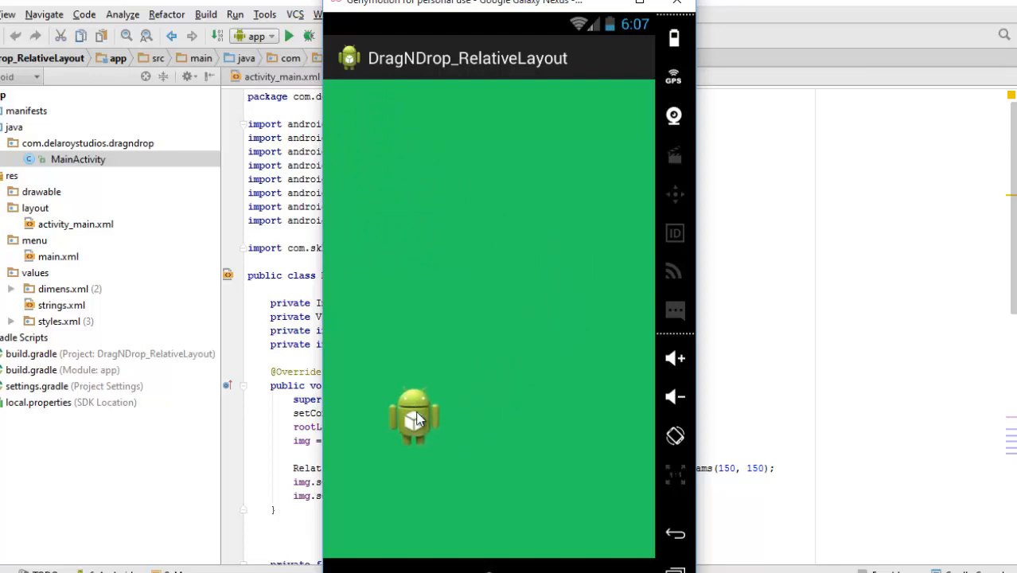
drag(414, 417, 576, 321)
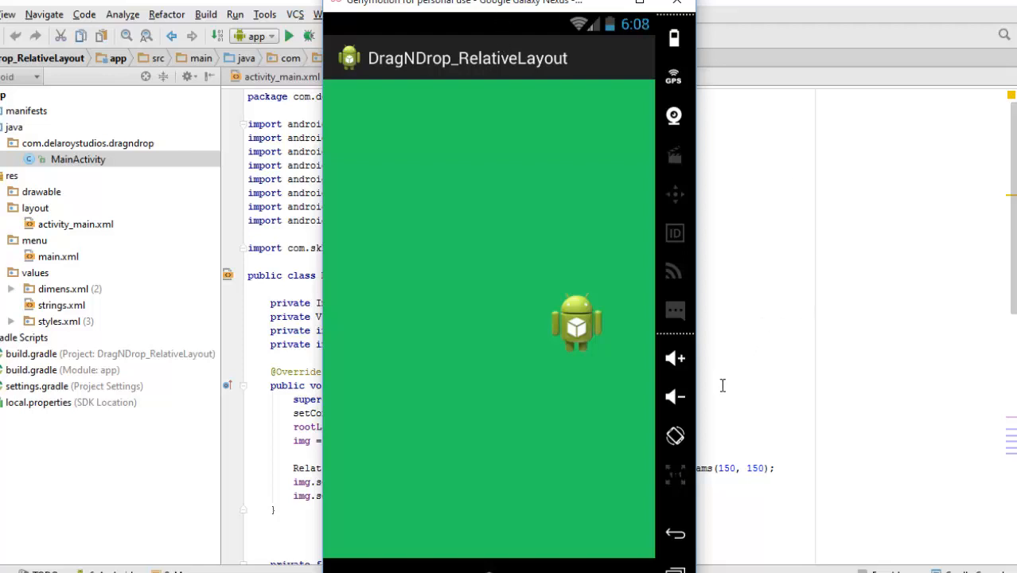
drag(577, 321, 476, 413)
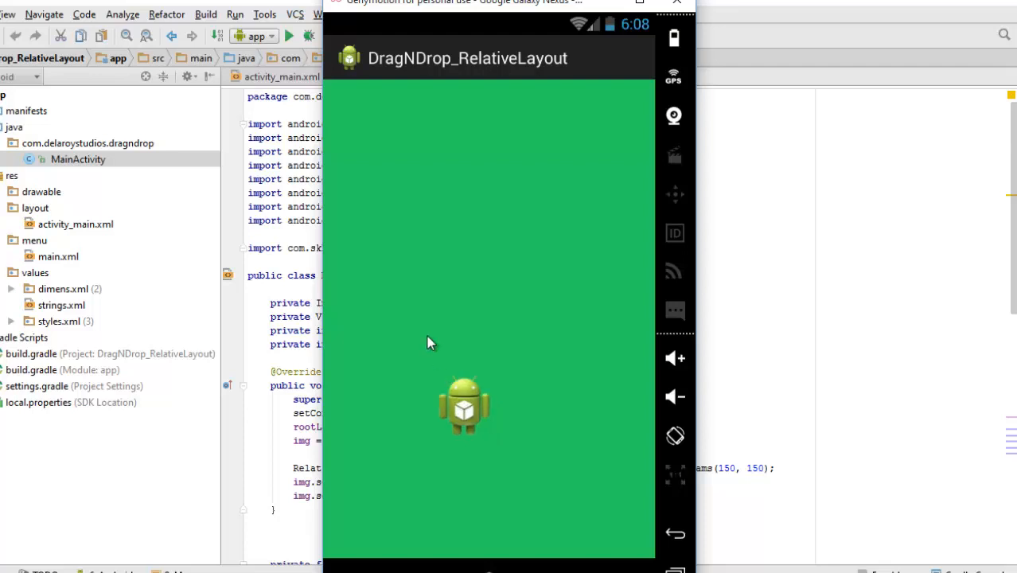
drag(465, 405, 468, 223)
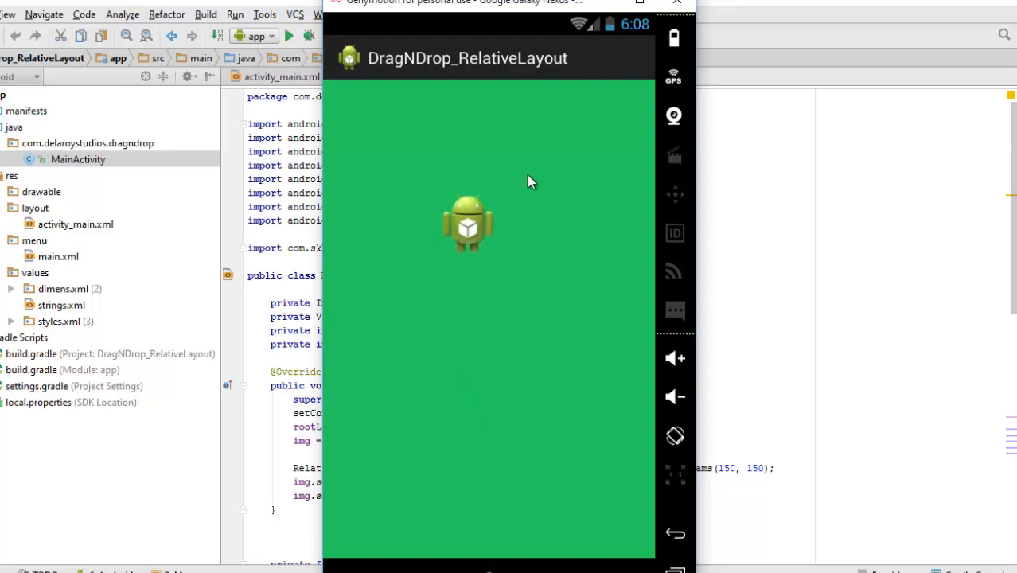
drag(468, 223, 525, 310)
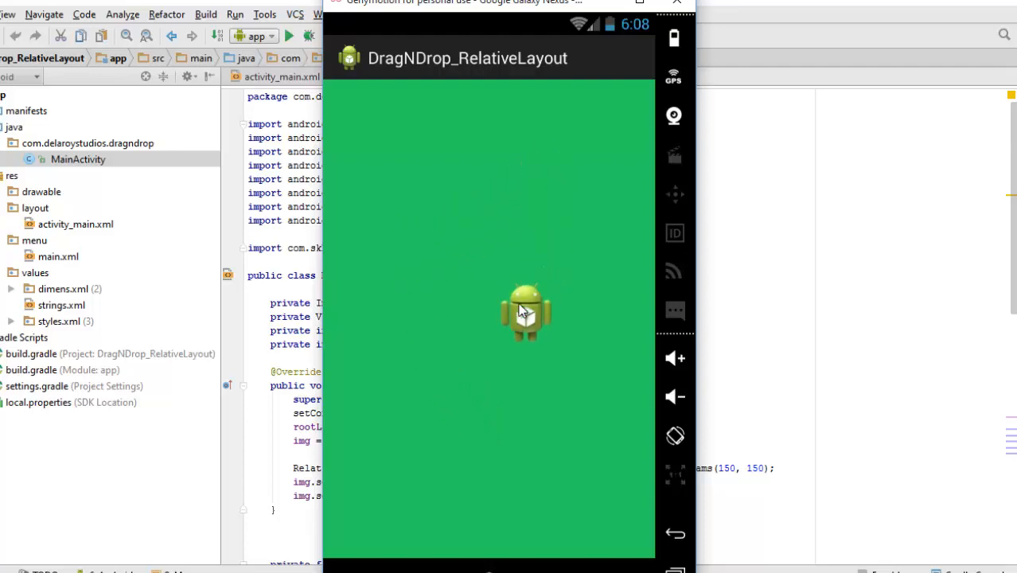
drag(525, 310, 491, 334)
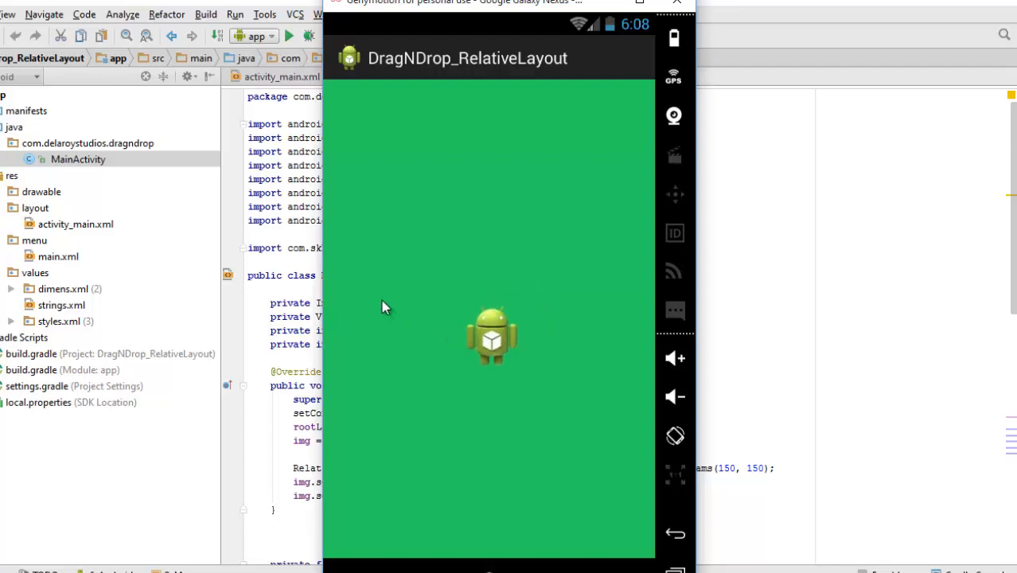
drag(490, 334, 390, 310)
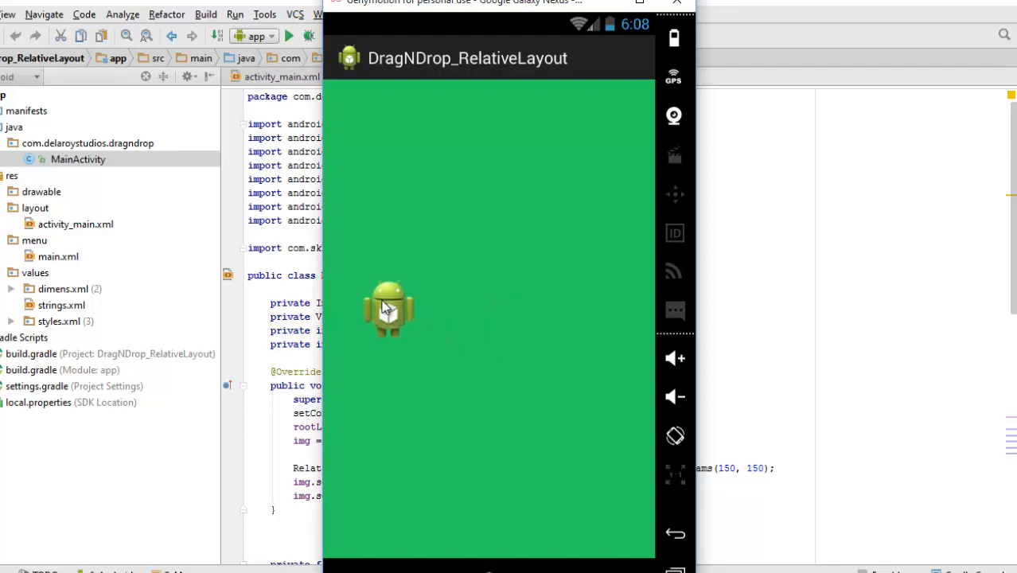
drag(388, 309, 554, 140)
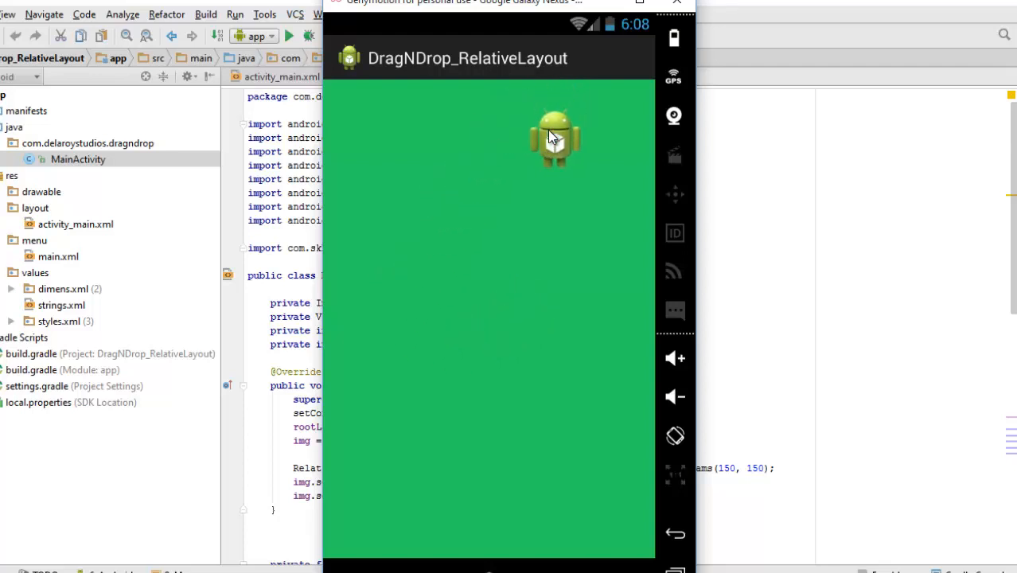
drag(554, 137, 484, 267)
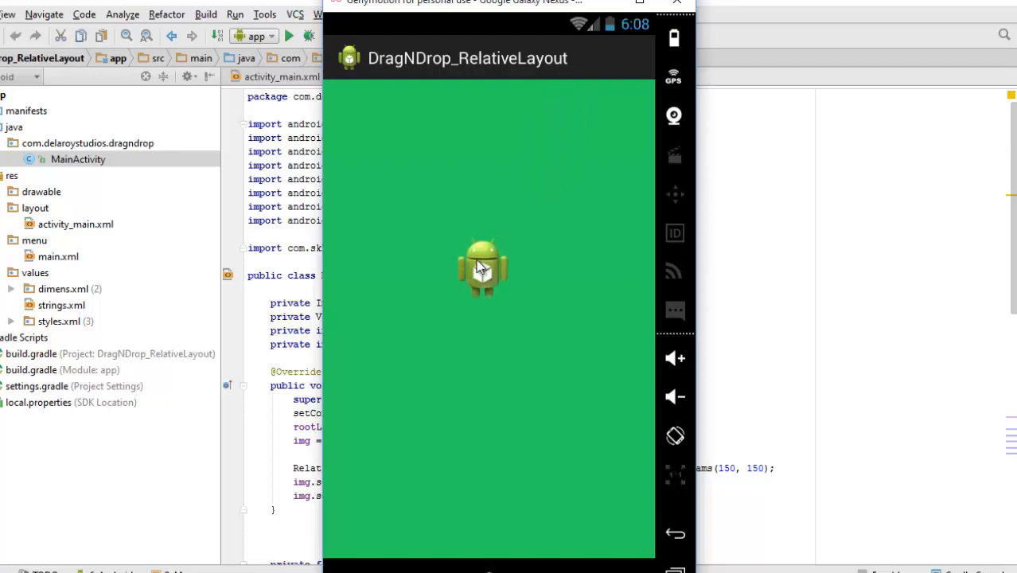